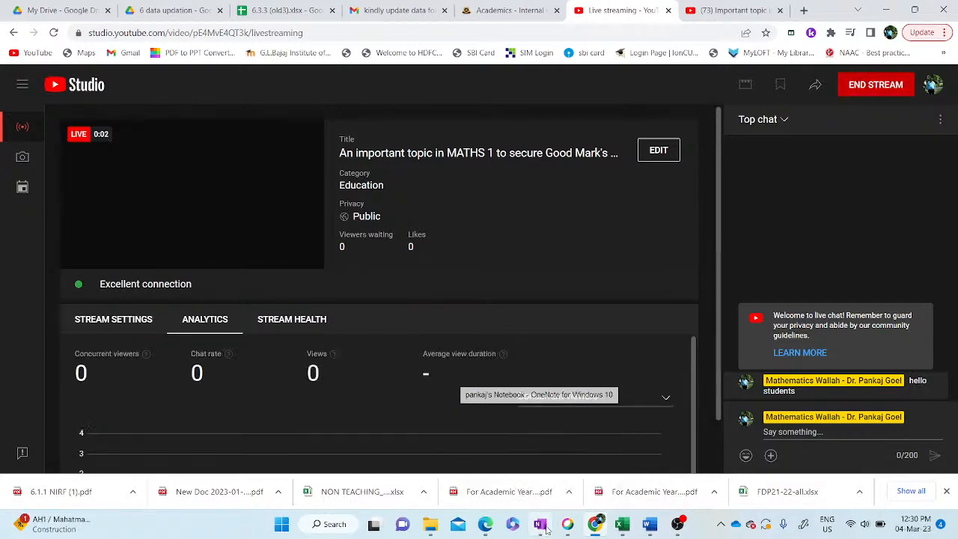
Switch from the YouTube Studio stream page to the OneNote notebook.
{"action": "left_click", "coordinate": [534, 524]}
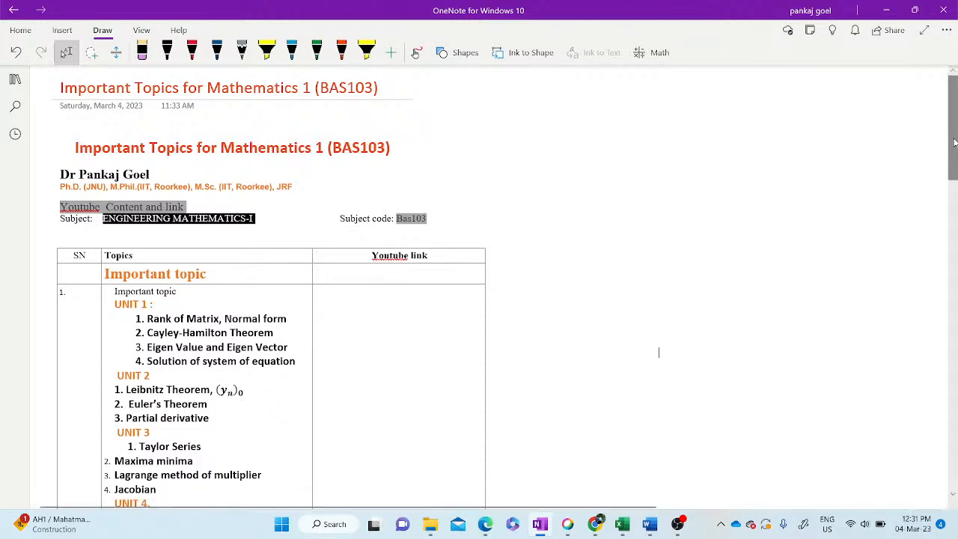
Tick Rank of Matrix and write a circled 1 with a note beside the table.
{"action": "scroll", "scroll_direction": "down", "scroll_amount": 3}
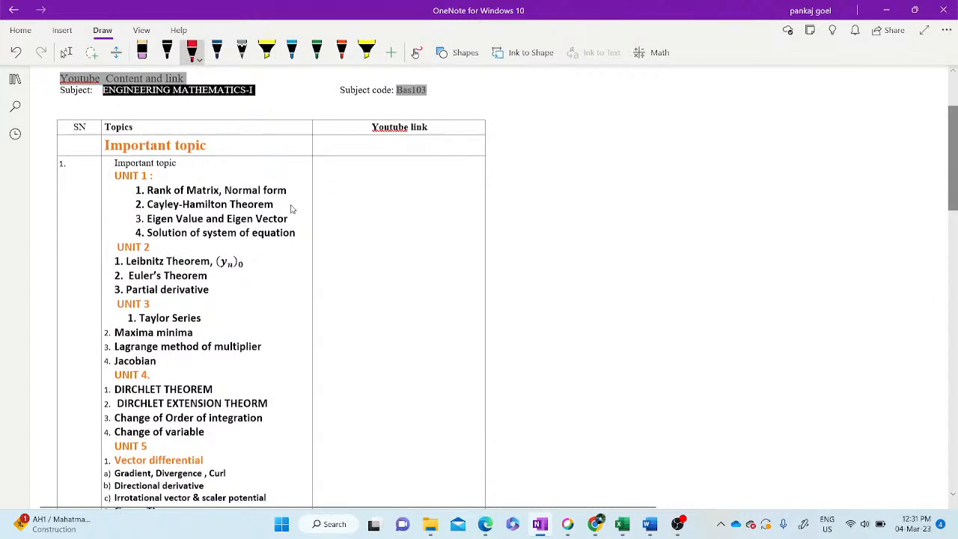
{"action": "left_click_drag", "start_coordinate": [296, 194], "coordinate": [307, 185]}
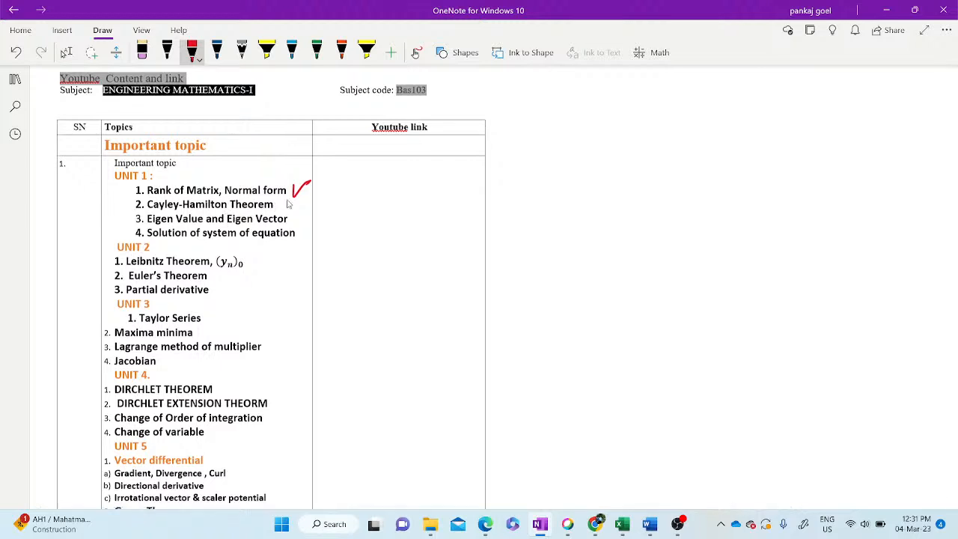
{"action": "mouse_move", "coordinate": [288, 212]}
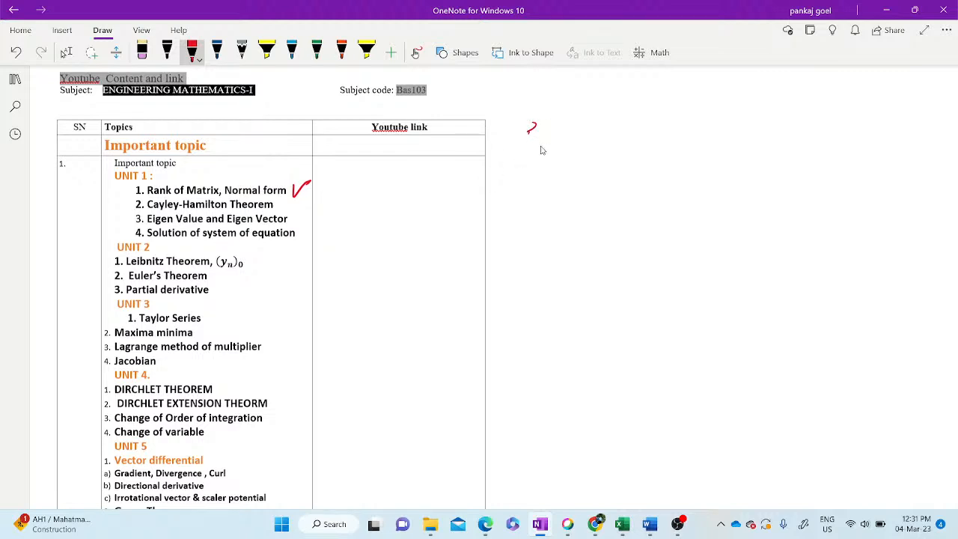
{"action": "left_click_drag", "start_coordinate": [532, 122], "coordinate": [542, 147]}
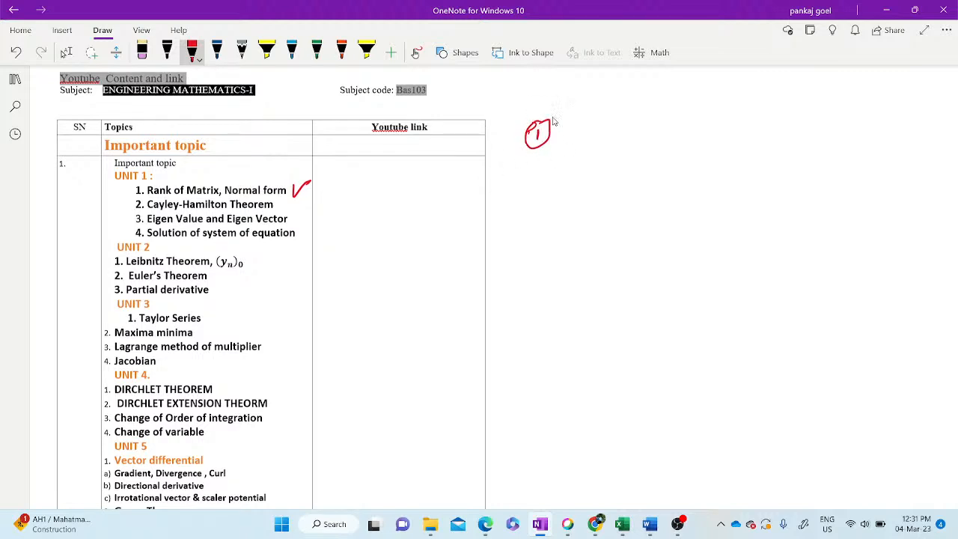
{"action": "left_click_drag", "start_coordinate": [557, 132], "coordinate": [569, 138]}
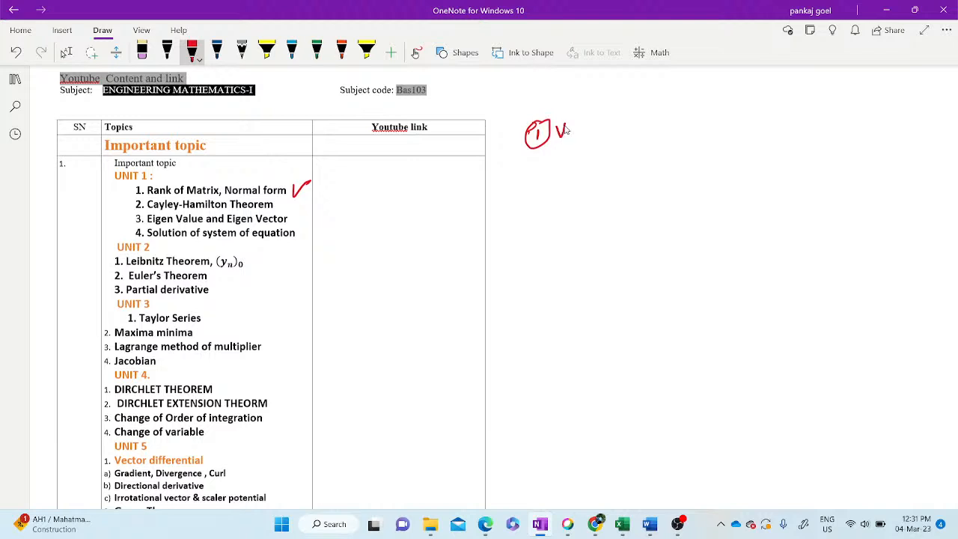
{"action": "left_click_drag", "start_coordinate": [566, 133], "coordinate": [591, 133]}
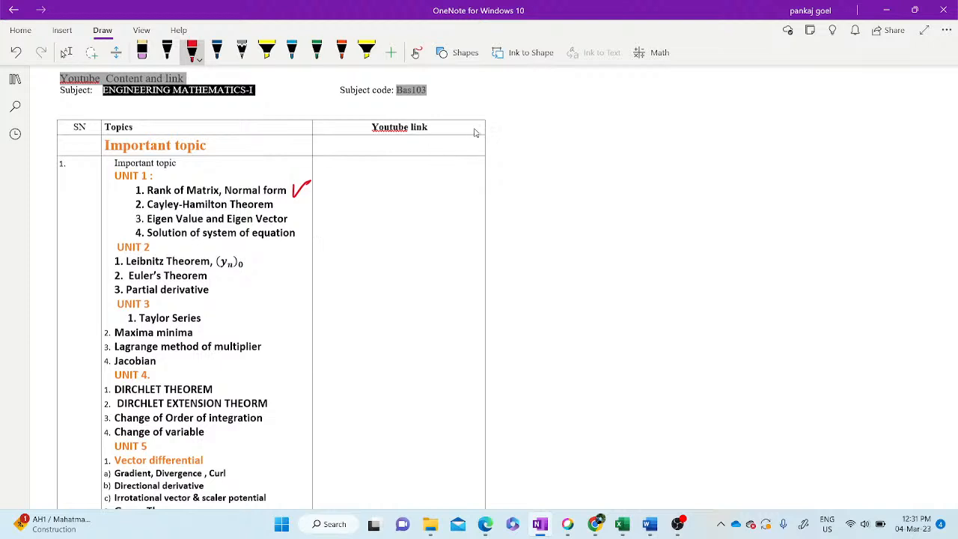
{"action": "mouse_move", "coordinate": [538, 132]}
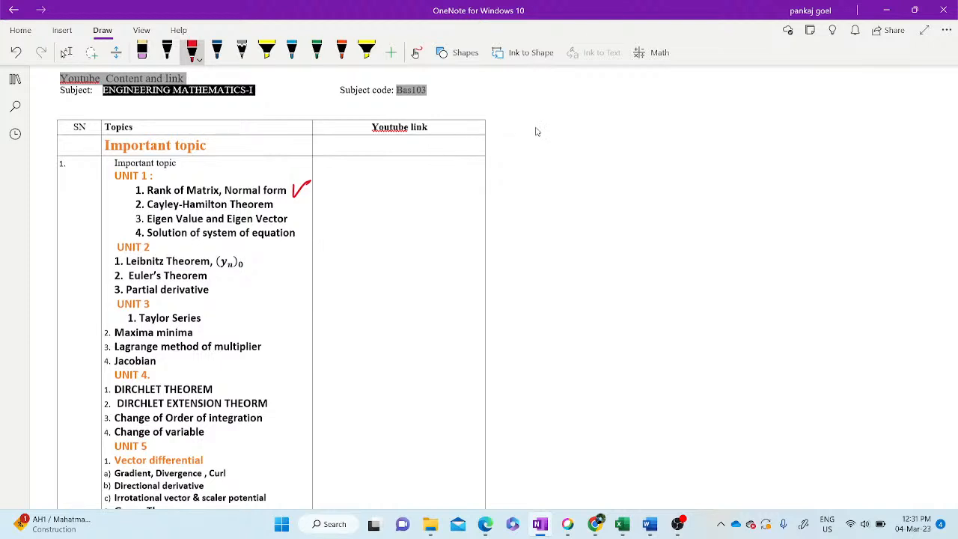
{"action": "mouse_move", "coordinate": [533, 134]}
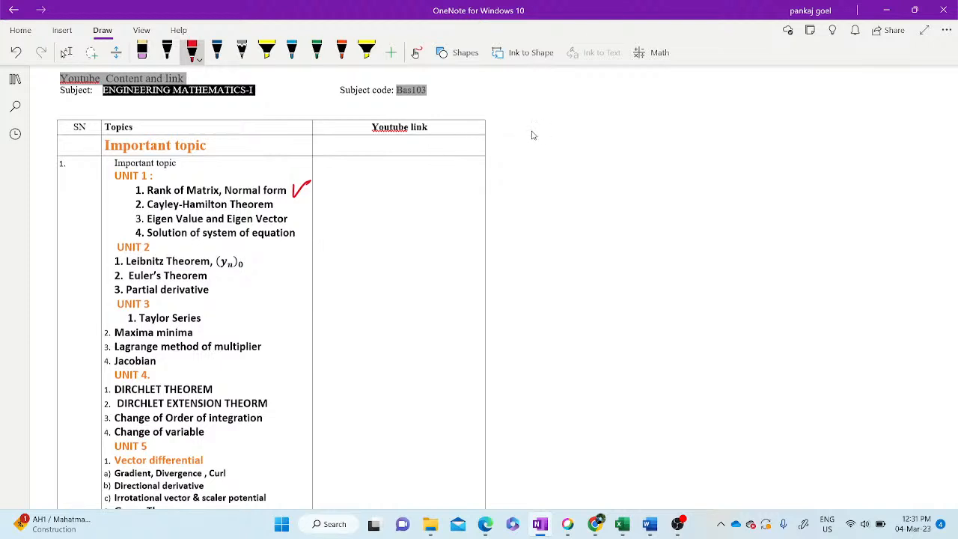
{"action": "mouse_move", "coordinate": [530, 138]}
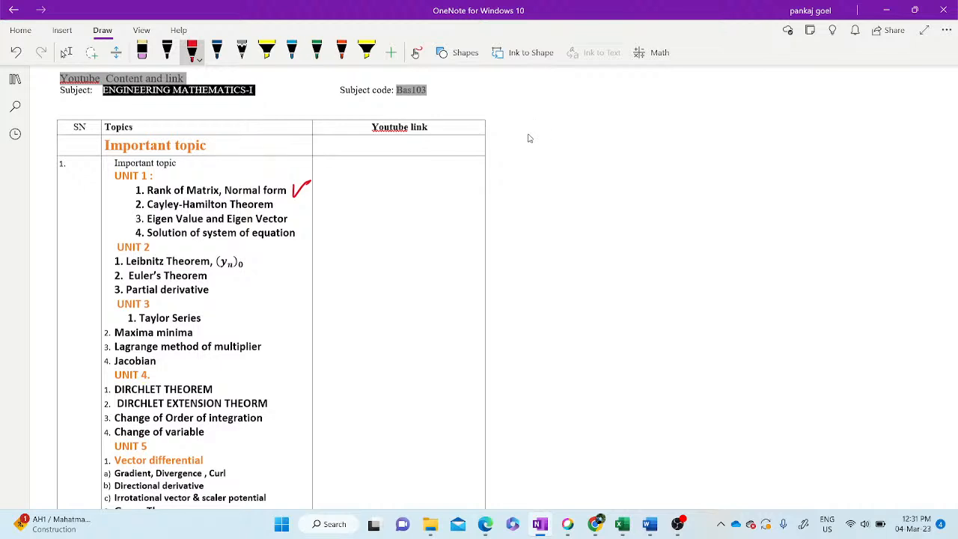
{"action": "mouse_move", "coordinate": [525, 137]}
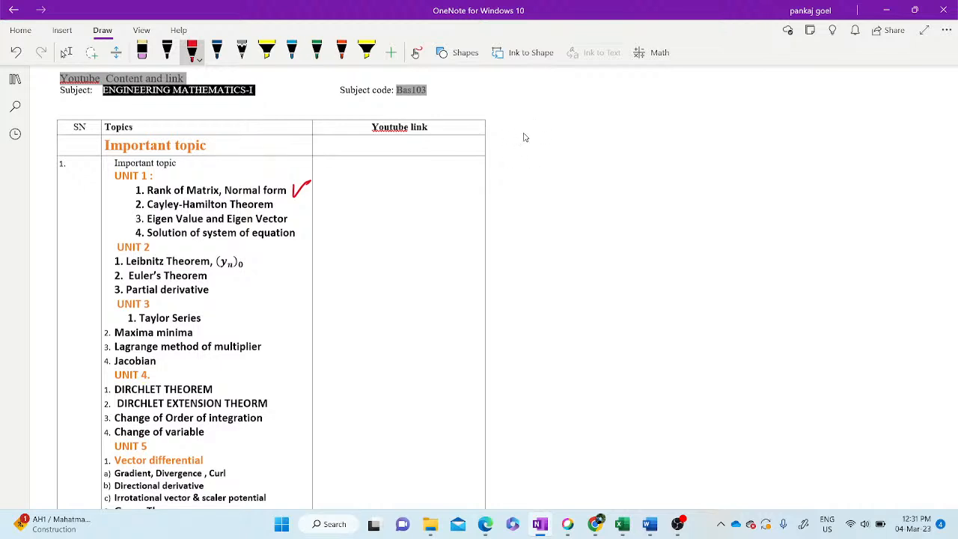
{"action": "mouse_move", "coordinate": [401, 210]}
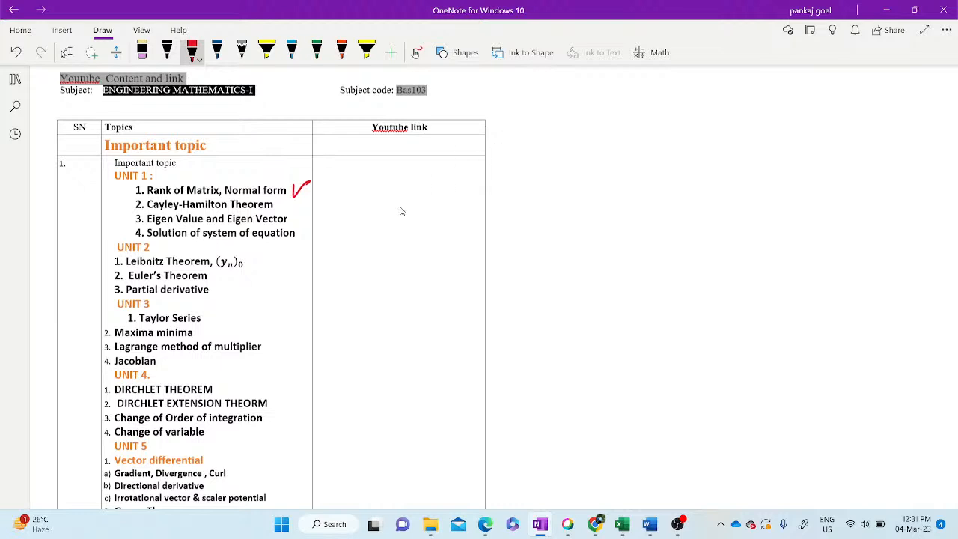
{"action": "mouse_move", "coordinate": [301, 227]}
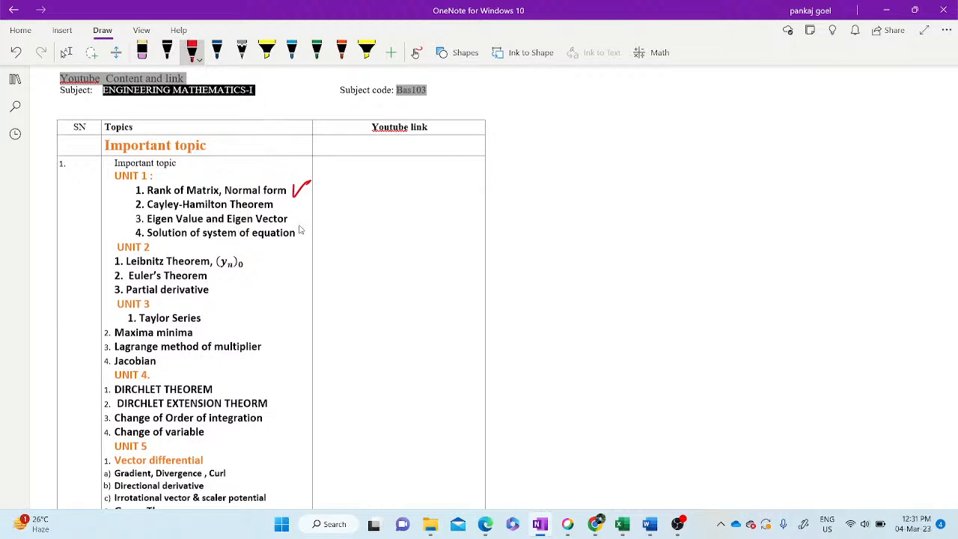
Tick Cayley-Hamilton Theorem and Eigen Value and Eigen Vector under Unit 1.
{"action": "left_click_drag", "start_coordinate": [297, 200], "coordinate": [303, 208]}
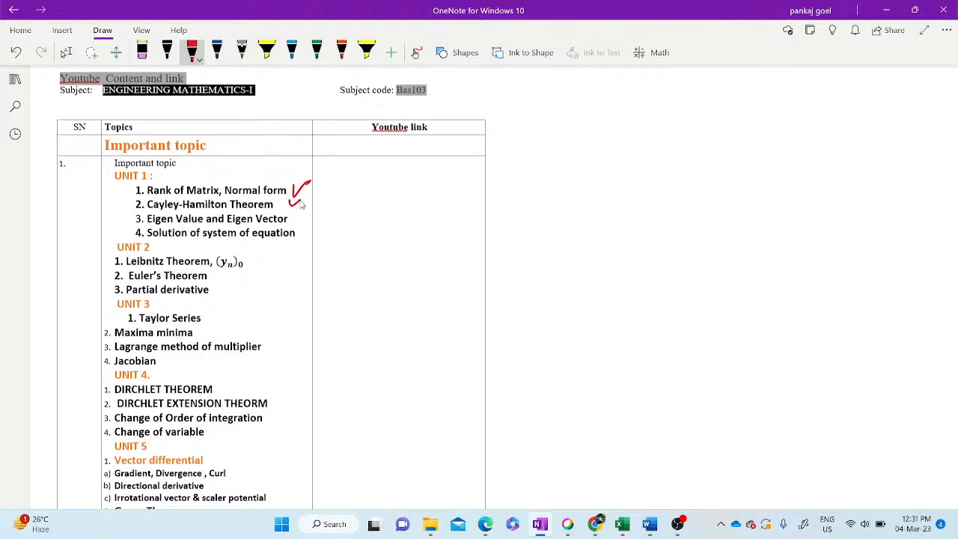
{"action": "left_click_drag", "start_coordinate": [290, 213], "coordinate": [303, 222]}
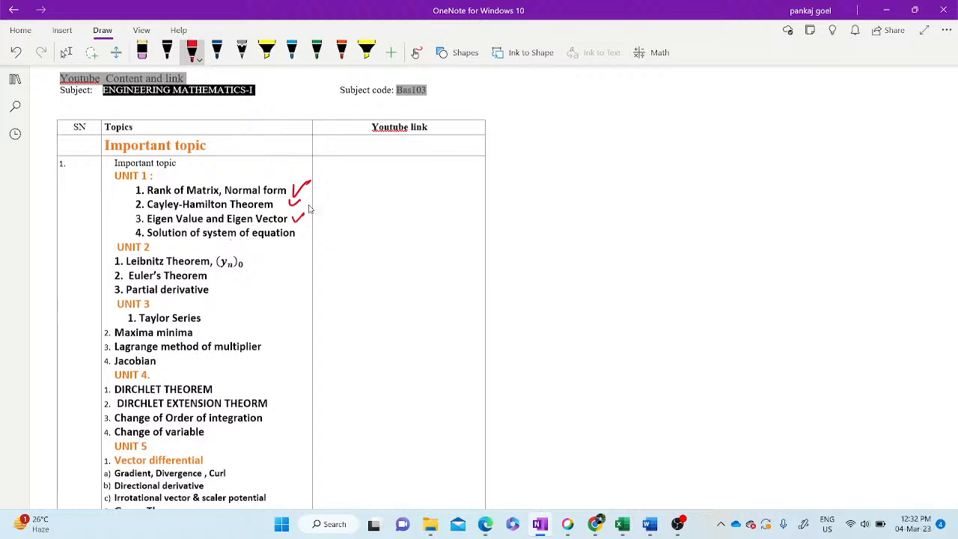
{"action": "mouse_move", "coordinate": [251, 249]}
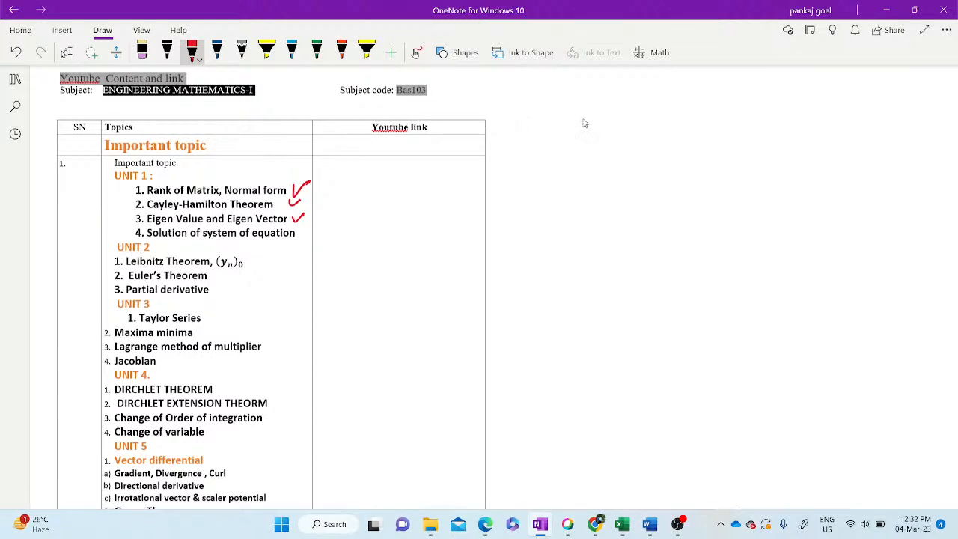
{"action": "mouse_move", "coordinate": [574, 114]}
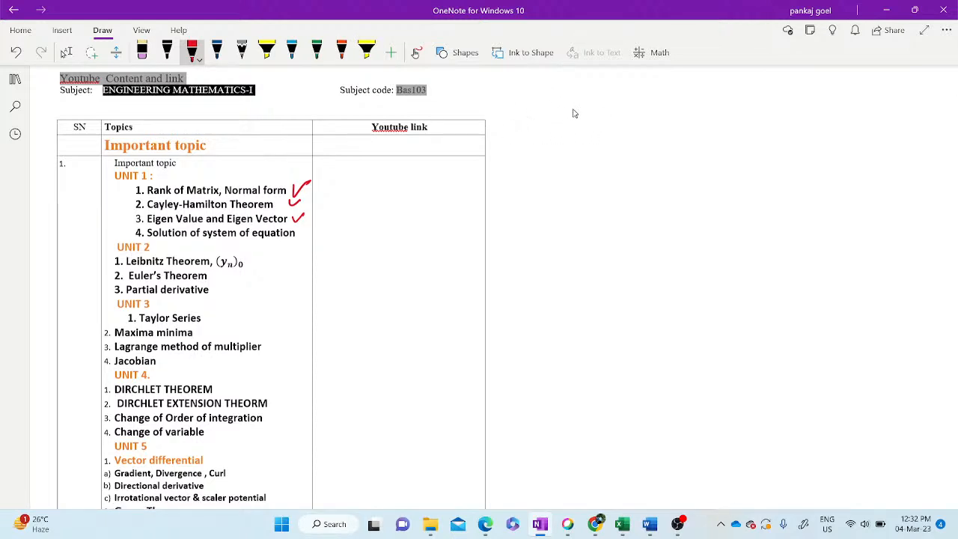
Write section letters A, B, C beside the table with a circled total of 70.
{"action": "left_click_drag", "start_coordinate": [566, 111], "coordinate": [582, 97]}
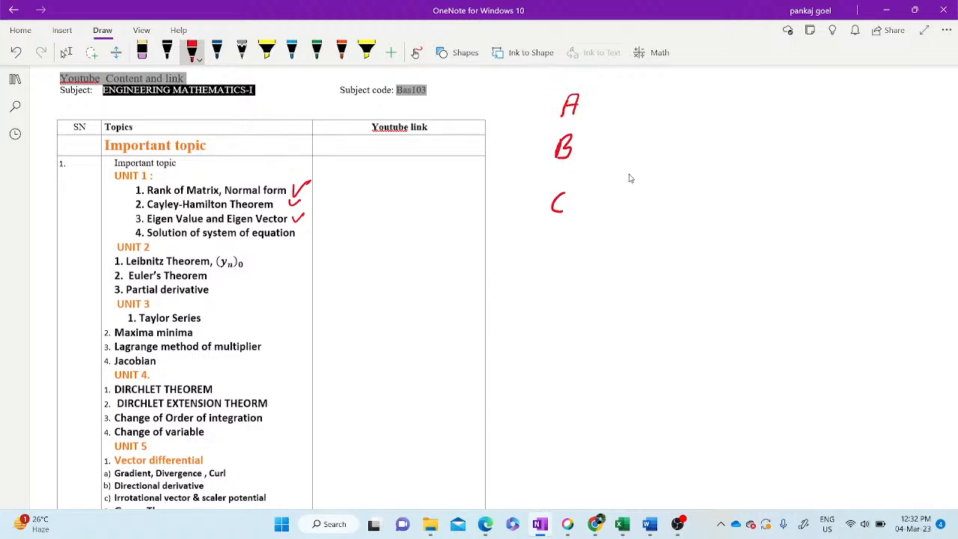
{"action": "left_click_drag", "start_coordinate": [532, 247], "coordinate": [551, 267]}
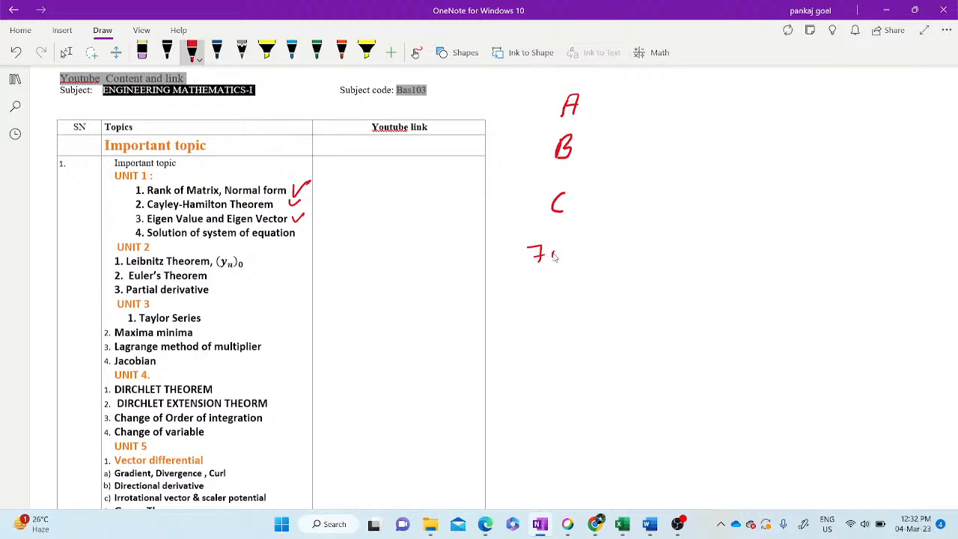
{"action": "left_click_drag", "start_coordinate": [521, 240], "coordinate": [572, 269]}
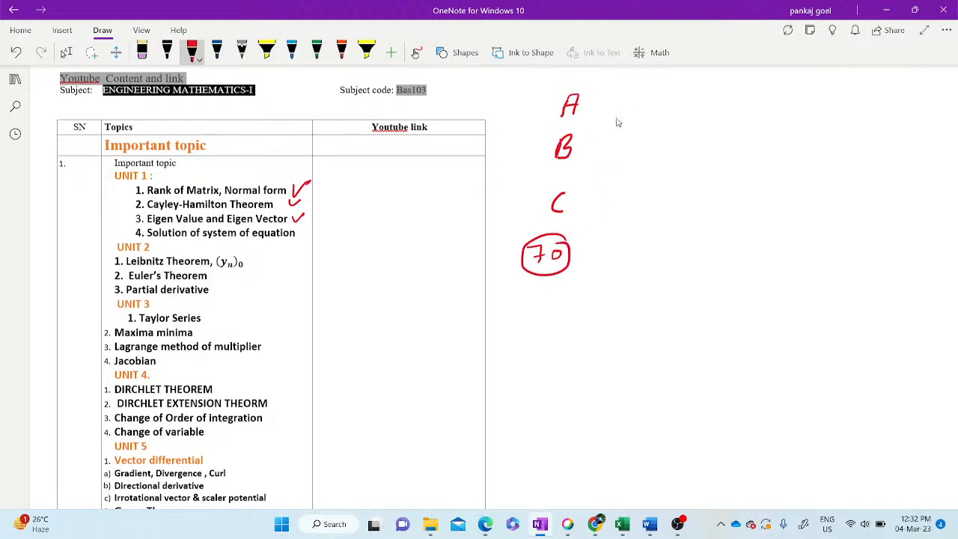
Note section A as 7×2 = 14 with an arrow.
{"action": "left_click_drag", "start_coordinate": [591, 105], "coordinate": [621, 105]}
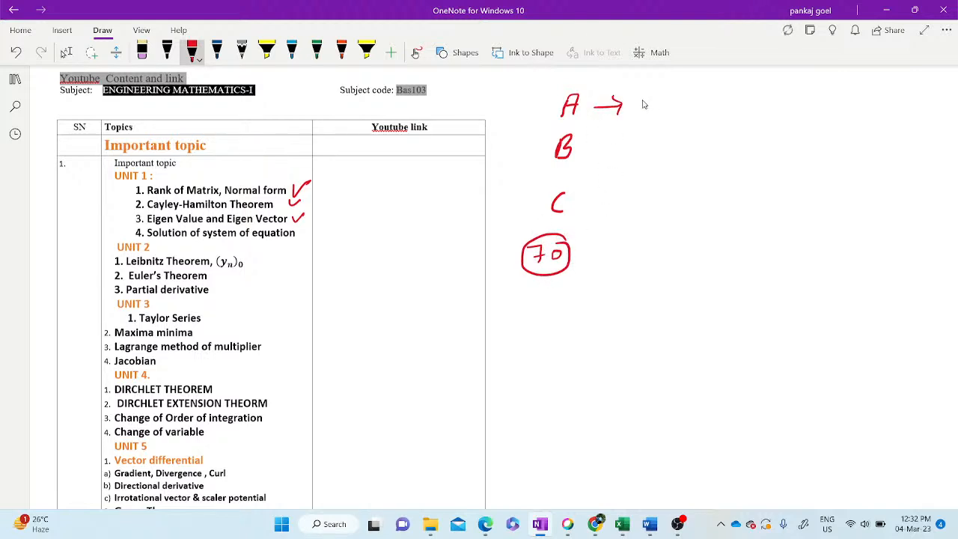
{"action": "left_click_drag", "start_coordinate": [636, 108], "coordinate": [651, 101]}
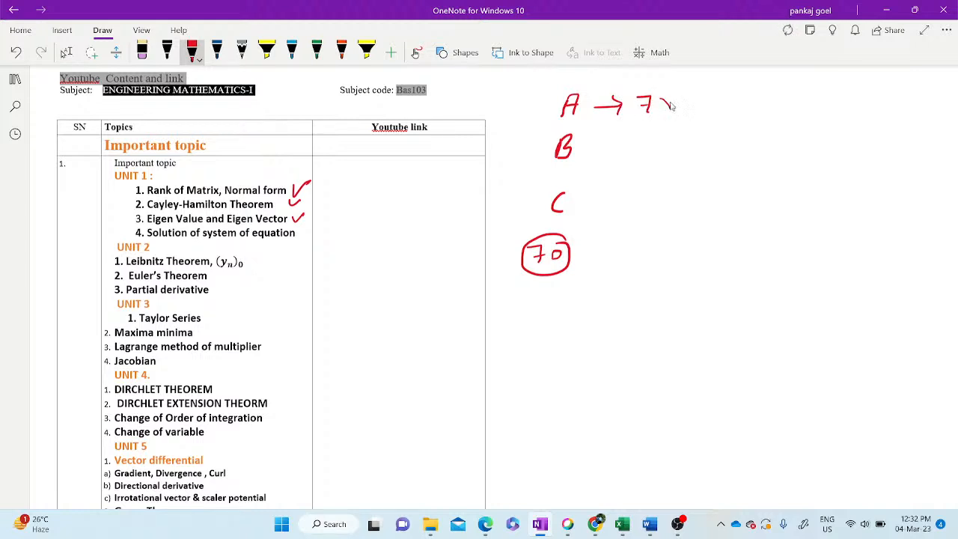
{"action": "left_click_drag", "start_coordinate": [659, 104], "coordinate": [686, 104]}
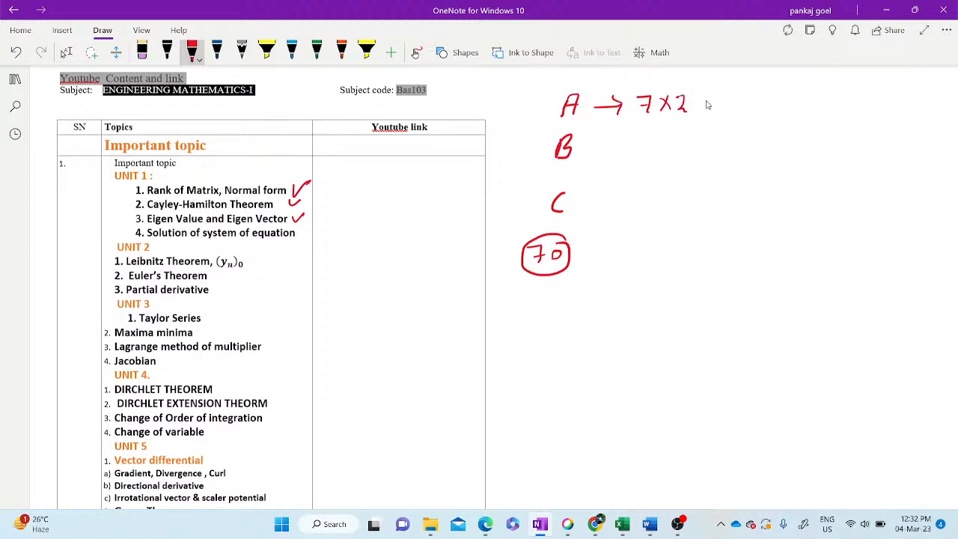
{"action": "left_click_drag", "start_coordinate": [704, 104], "coordinate": [749, 104]}
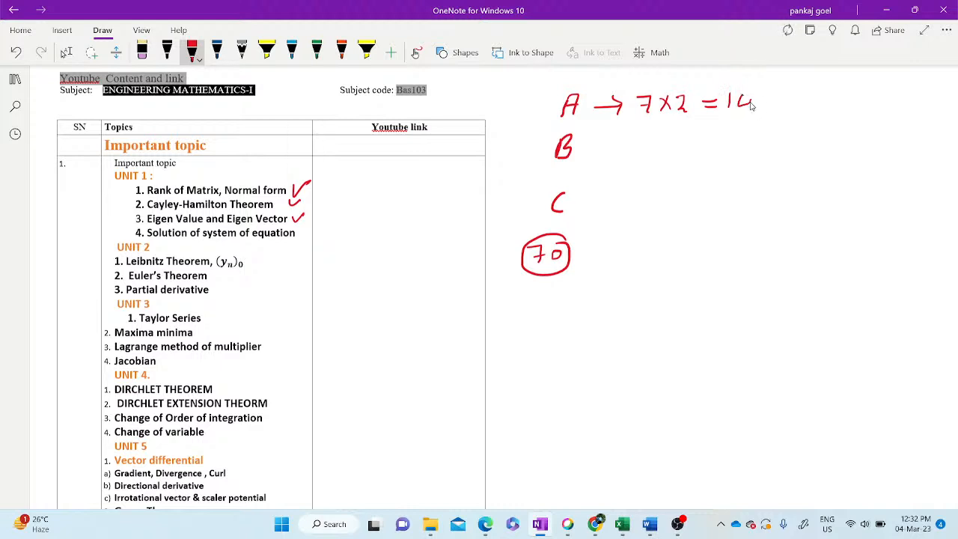
{"action": "mouse_move", "coordinate": [603, 153]}
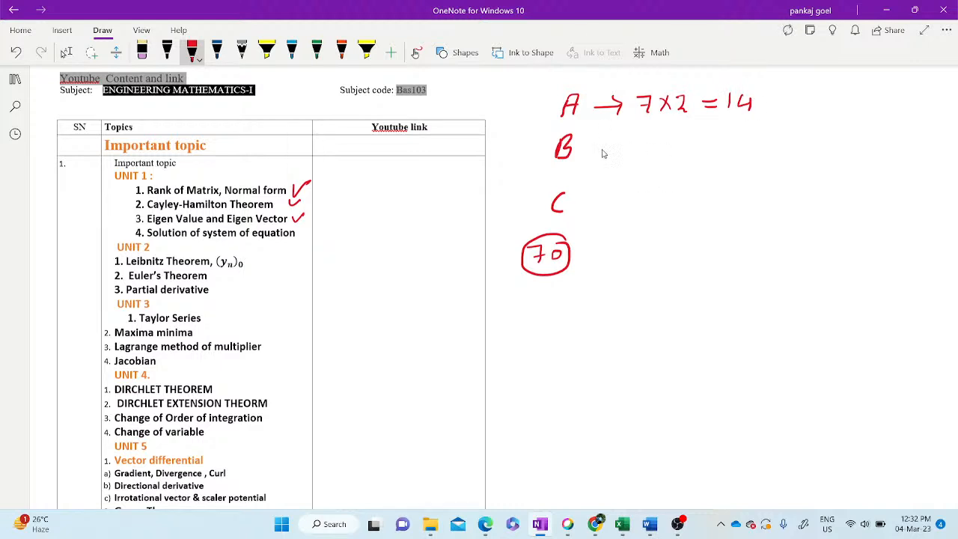
Start section B's breakdown: arrow to B, then 5 − 3×7 = 21.
{"action": "left_click_drag", "start_coordinate": [587, 153], "coordinate": [614, 142]}
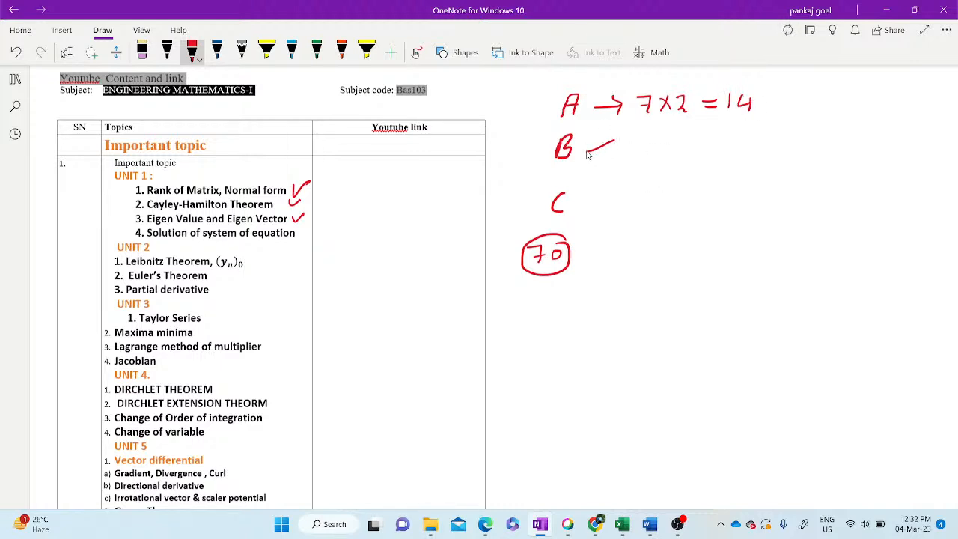
{"action": "left_click_drag", "start_coordinate": [614, 147], "coordinate": [587, 164]}
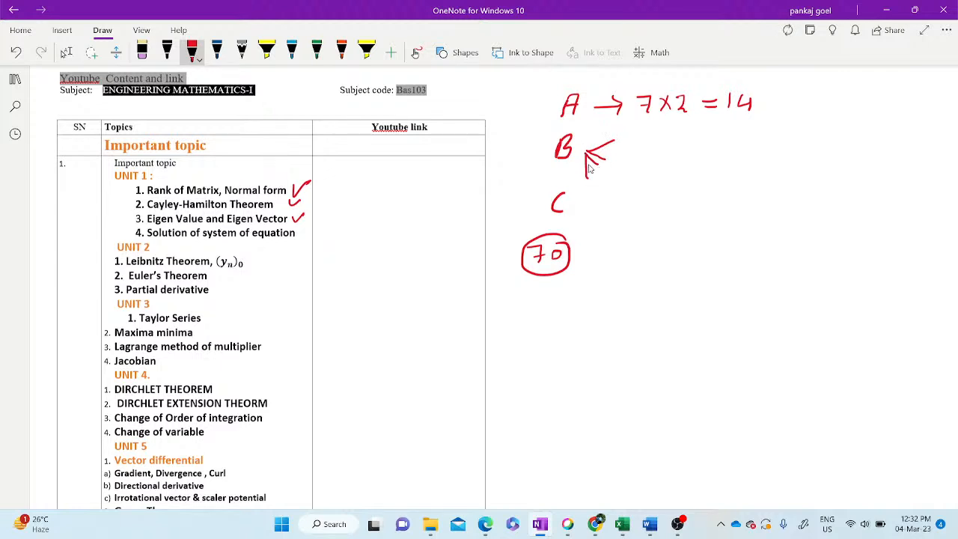
{"action": "left_click_drag", "start_coordinate": [644, 152], "coordinate": [651, 159]}
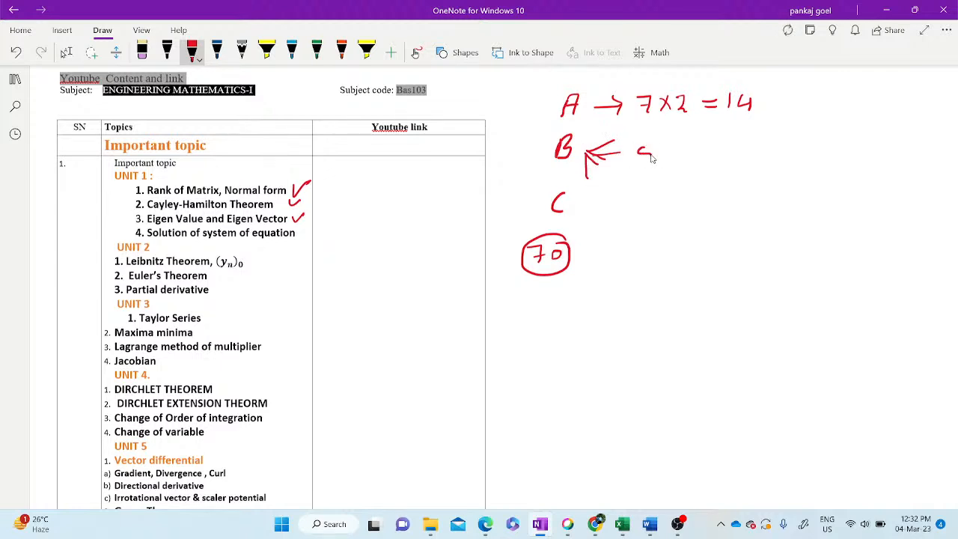
{"action": "left_click_drag", "start_coordinate": [670, 153], "coordinate": [703, 150]}
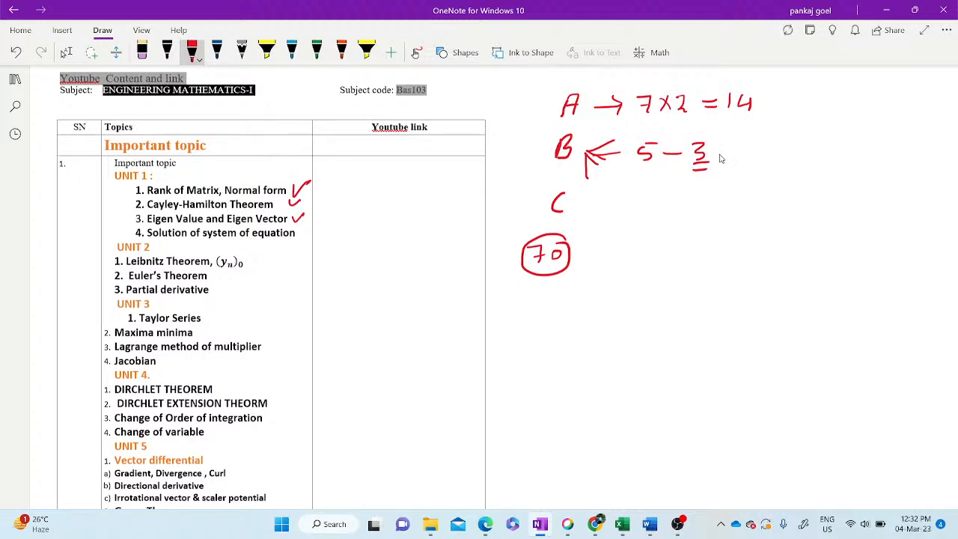
{"action": "left_click_drag", "start_coordinate": [716, 153], "coordinate": [741, 147]}
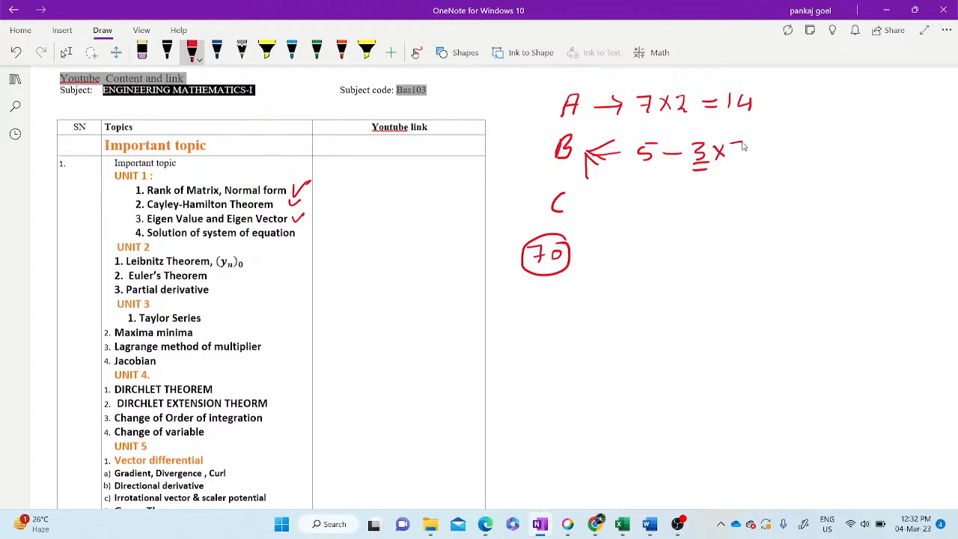
{"action": "left_click_drag", "start_coordinate": [731, 153], "coordinate": [790, 150]}
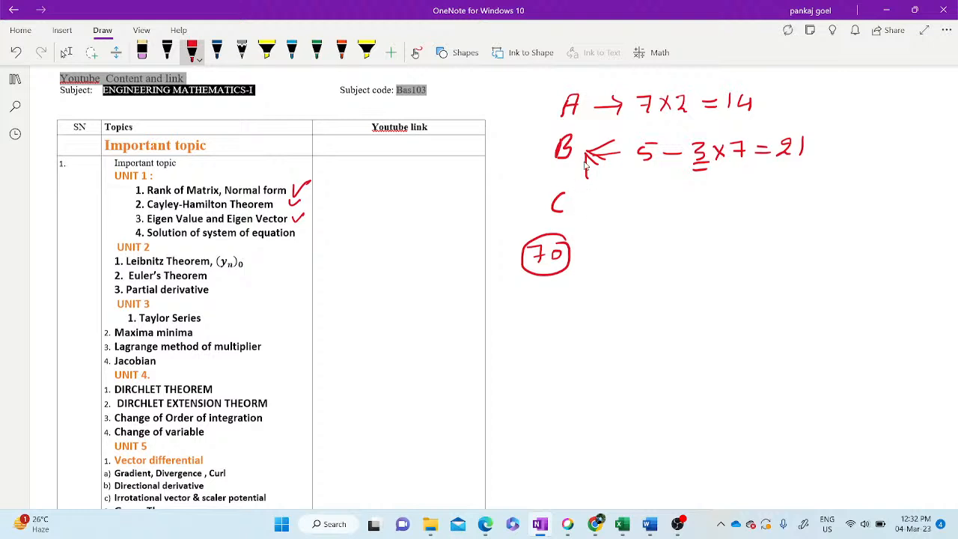
{"action": "mouse_move", "coordinate": [587, 191]}
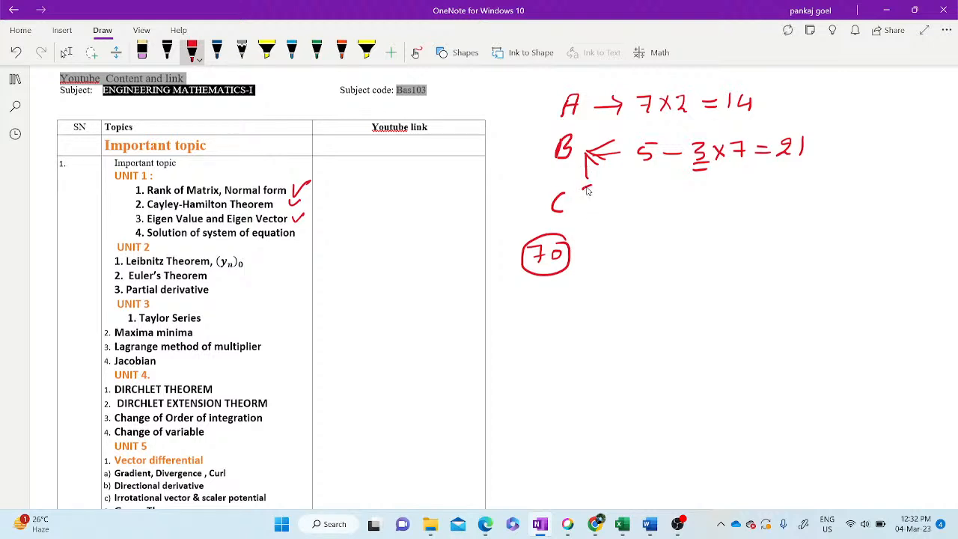
List 3 to 7 beneath C and draw a branching line from it.
{"action": "left_click_drag", "start_coordinate": [592, 183], "coordinate": [596, 224]}
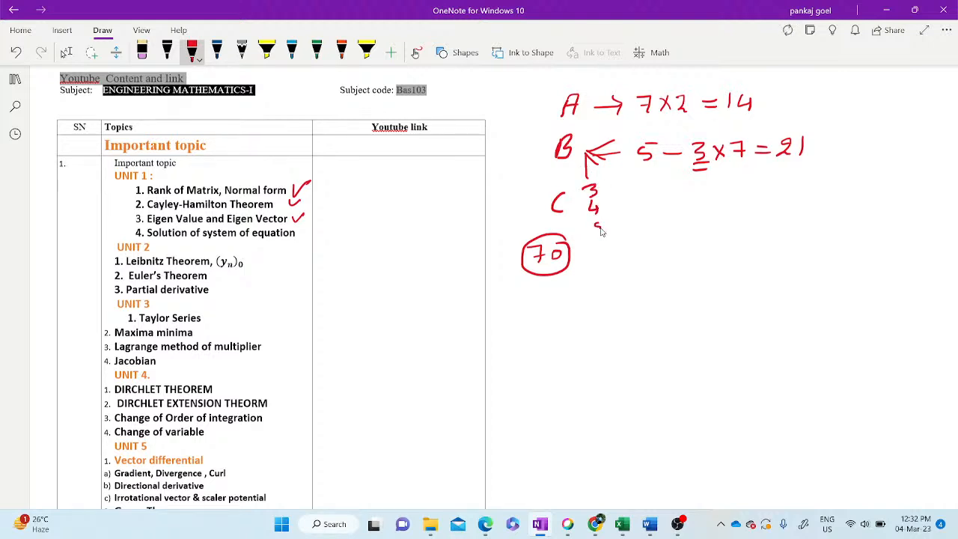
{"action": "left_click_drag", "start_coordinate": [599, 225], "coordinate": [601, 255]}
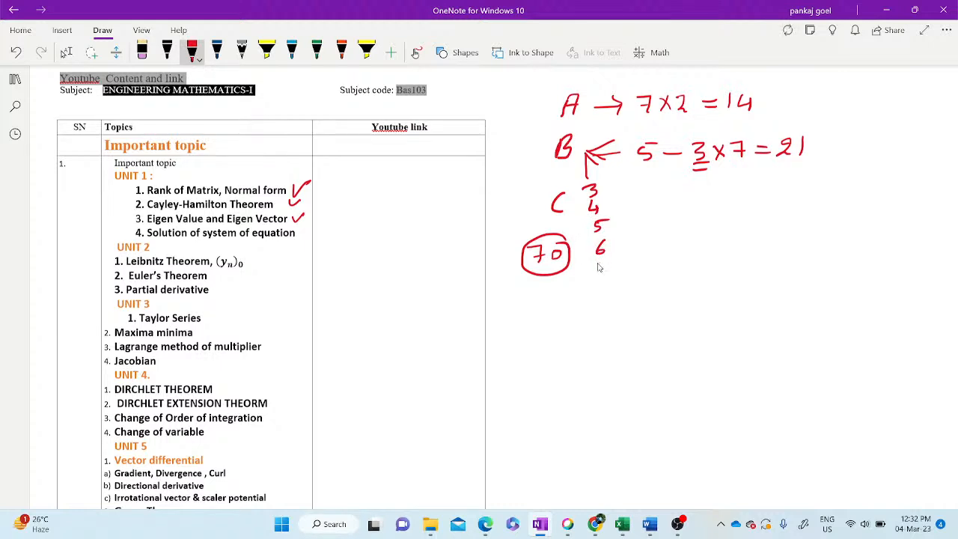
{"action": "left_click_drag", "start_coordinate": [614, 189], "coordinate": [666, 188]}
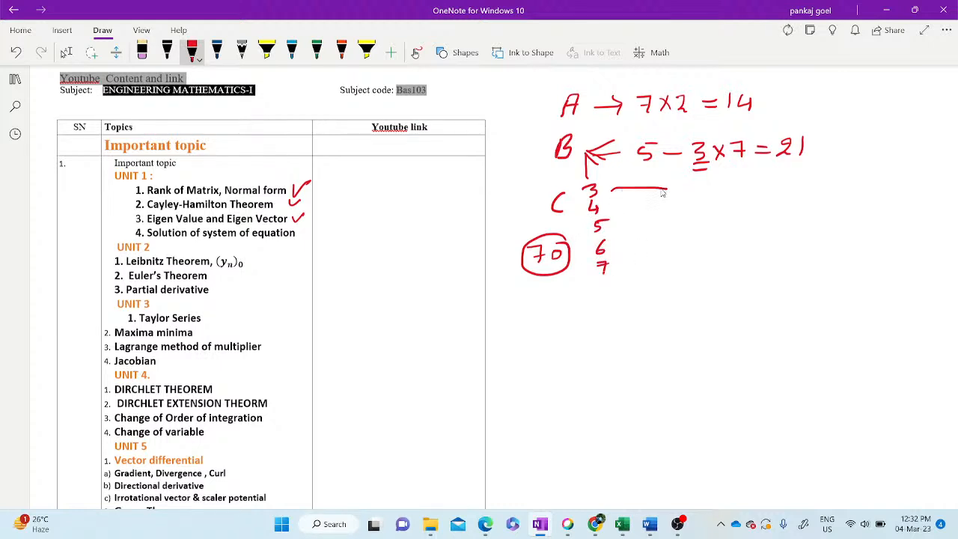
{"action": "left_click_drag", "start_coordinate": [666, 192], "coordinate": [696, 207]}
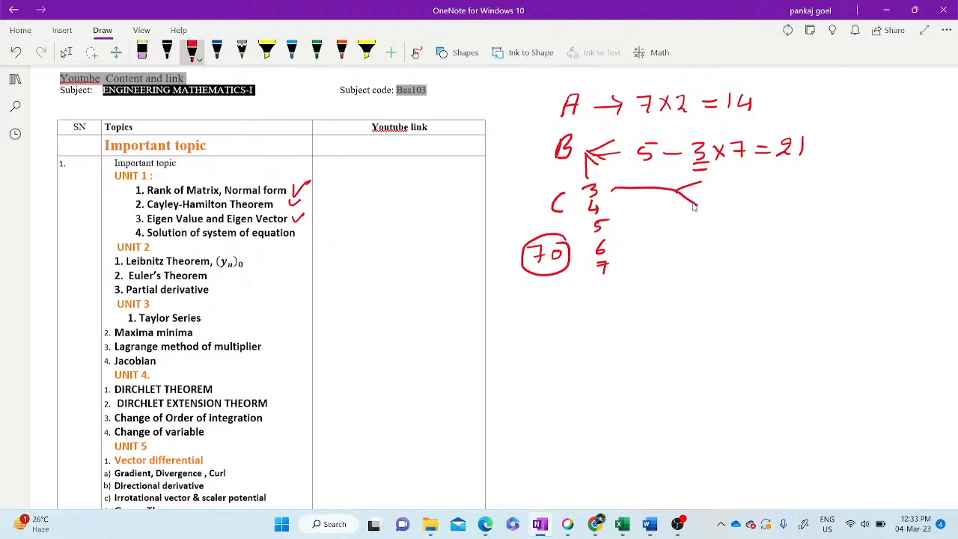
{"action": "mouse_move", "coordinate": [696, 204]}
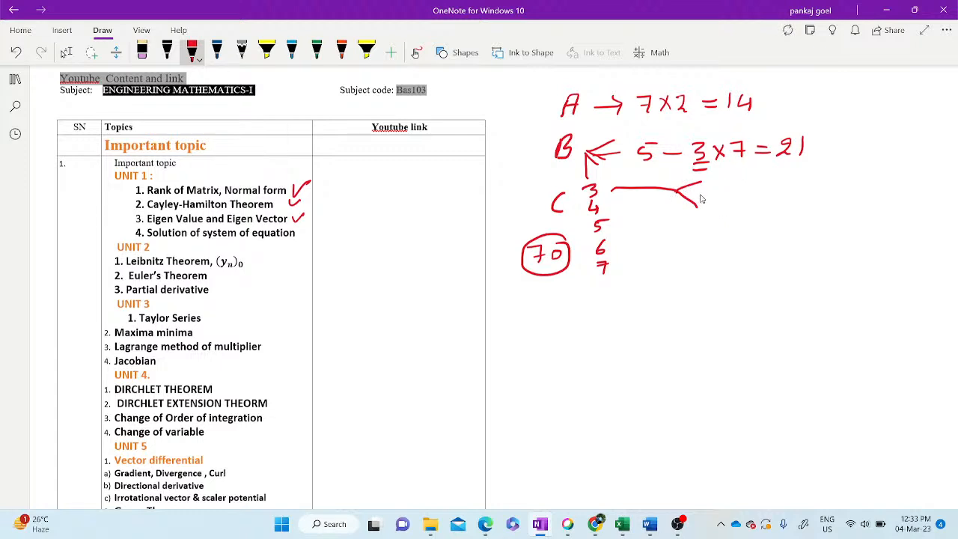
{"action": "mouse_move", "coordinate": [702, 202]}
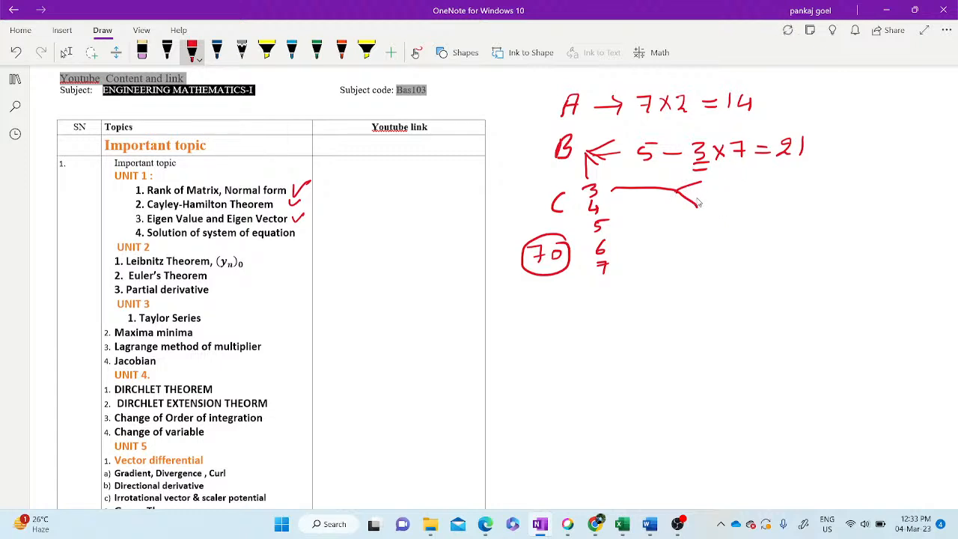
{"action": "mouse_move", "coordinate": [690, 228]}
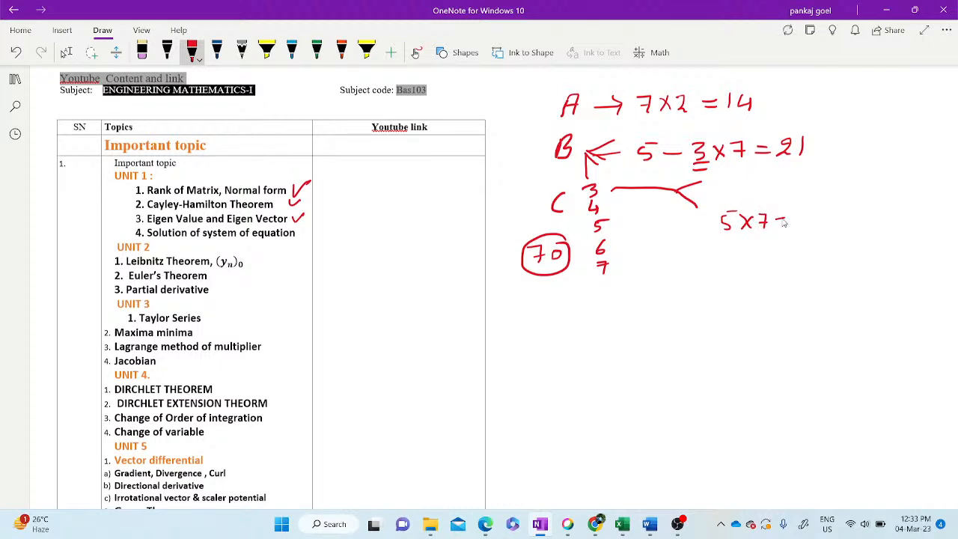
Write the result 35 after 5×7=, underline it and add total 70.
{"action": "left_click_drag", "start_coordinate": [796, 217], "coordinate": [826, 213]}
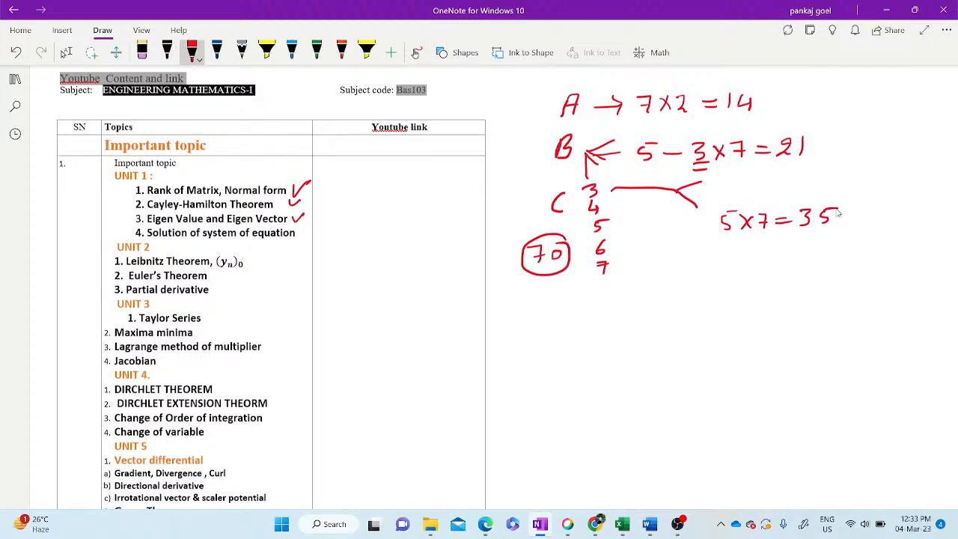
{"action": "left_click_drag", "start_coordinate": [797, 248], "coordinate": [809, 273]}
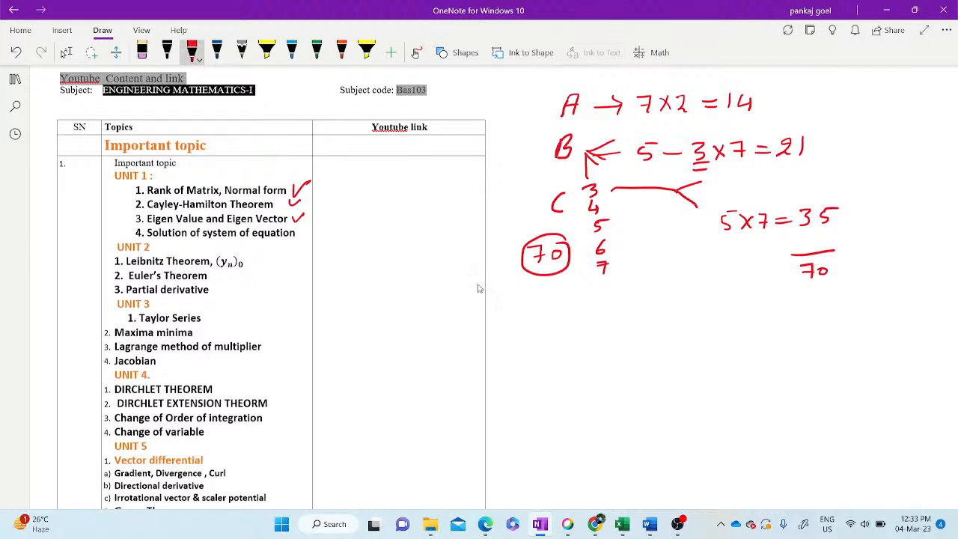
{"action": "mouse_move", "coordinate": [497, 341]}
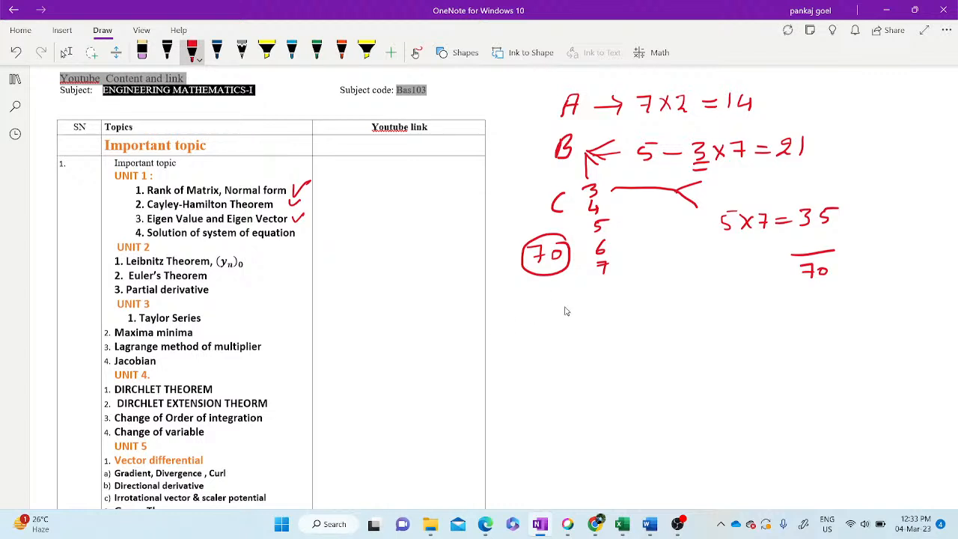
{"action": "mouse_move", "coordinate": [533, 333]}
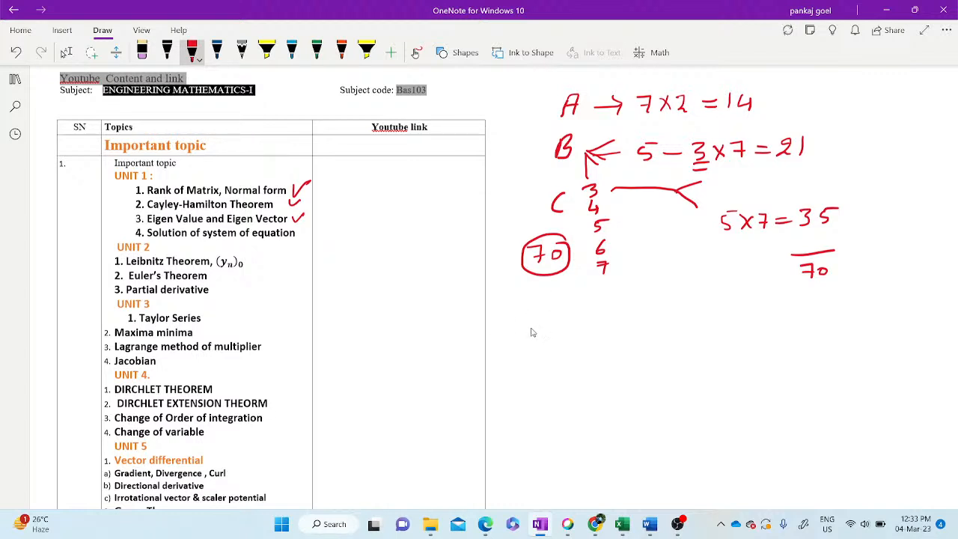
Write B over a circled 1, a caret under C, and another B over a circled 1.
{"action": "left_click_drag", "start_coordinate": [527, 314], "coordinate": [551, 332]}
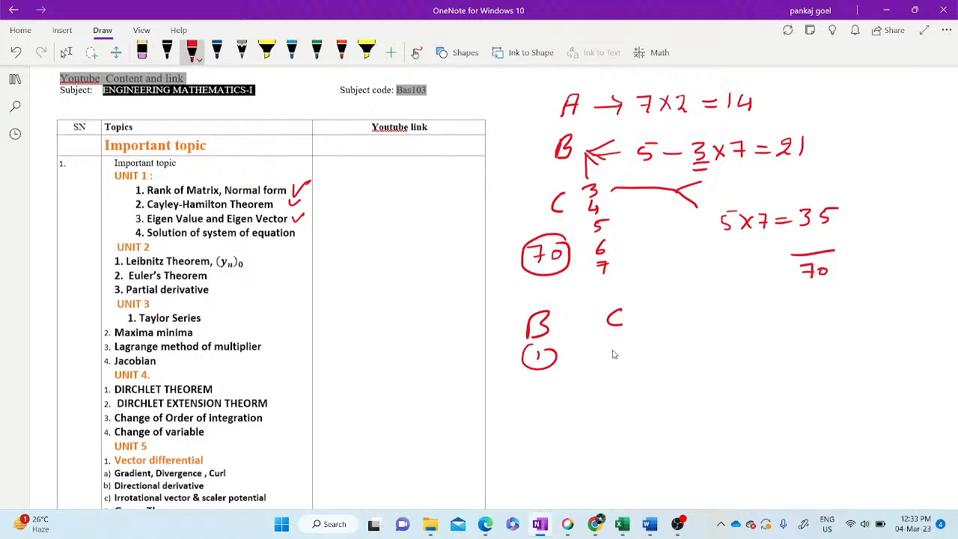
{"action": "left_click_drag", "start_coordinate": [606, 330], "coordinate": [647, 356]}
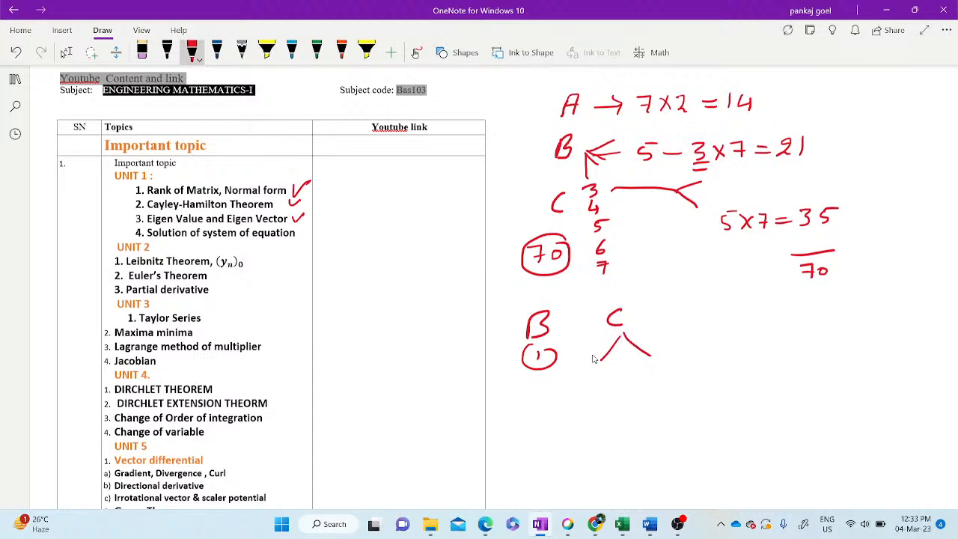
{"action": "mouse_move", "coordinate": [590, 353]}
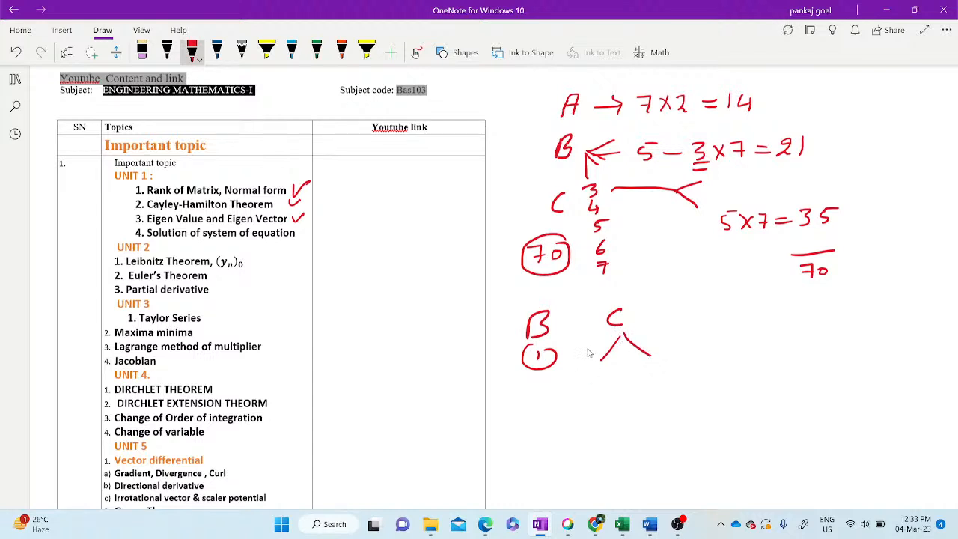
{"action": "mouse_move", "coordinate": [537, 320]}
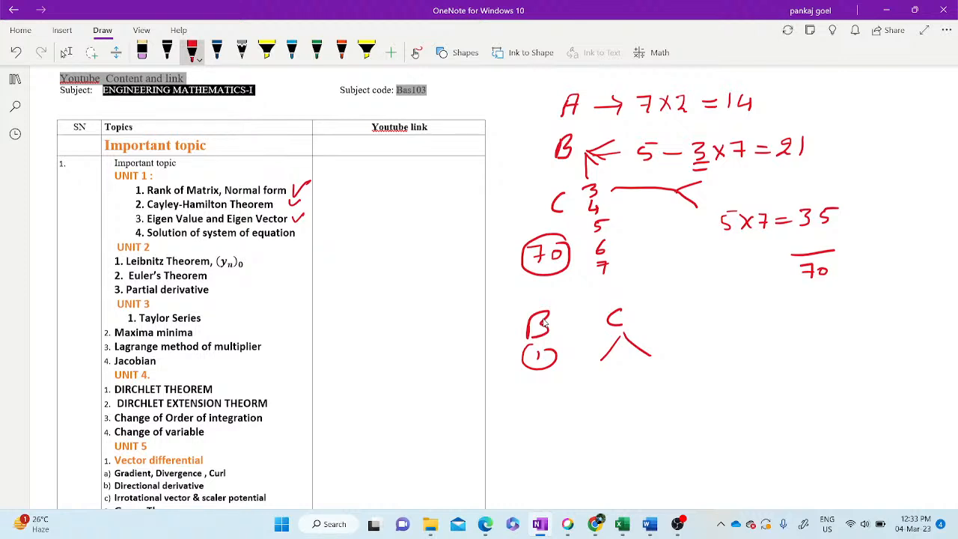
{"action": "mouse_move", "coordinate": [643, 120]}
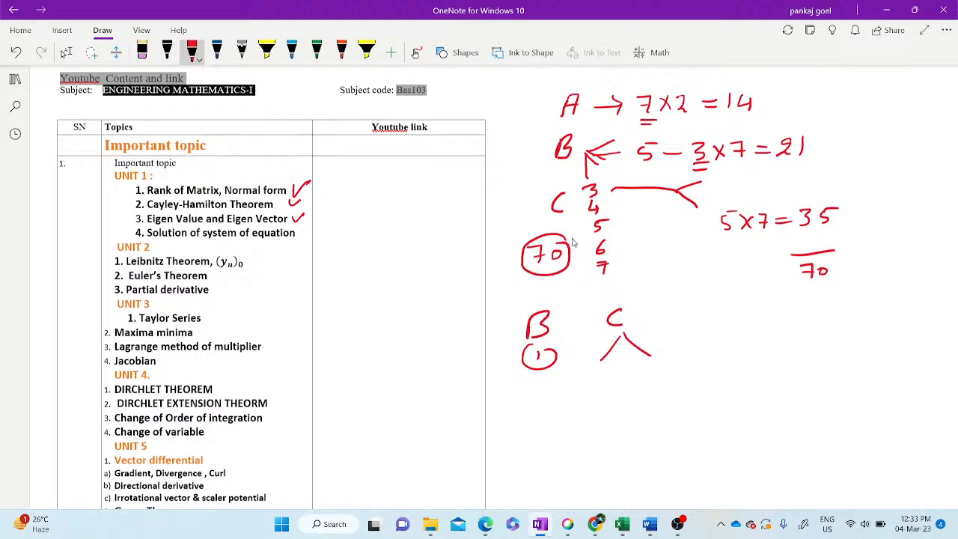
{"action": "mouse_move", "coordinate": [578, 245]}
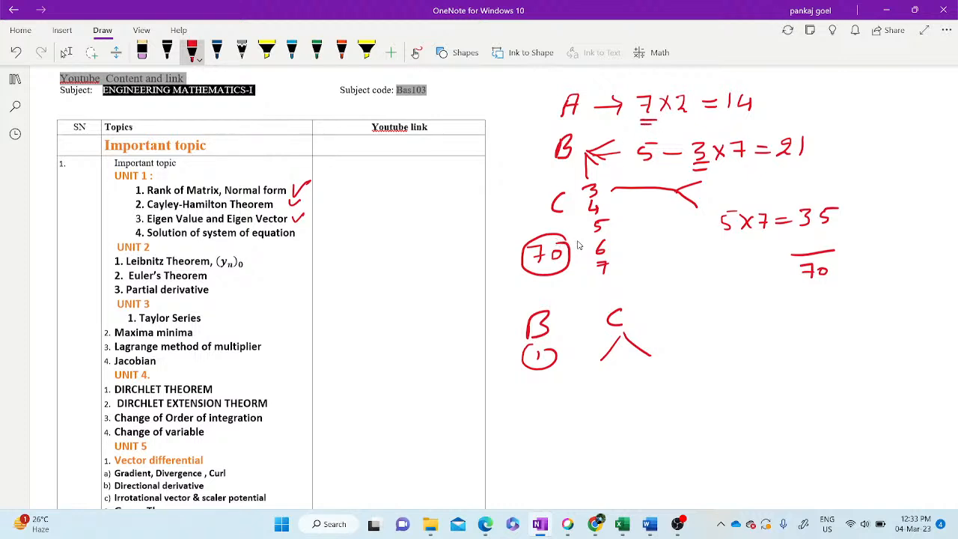
{"action": "mouse_move", "coordinate": [570, 249]}
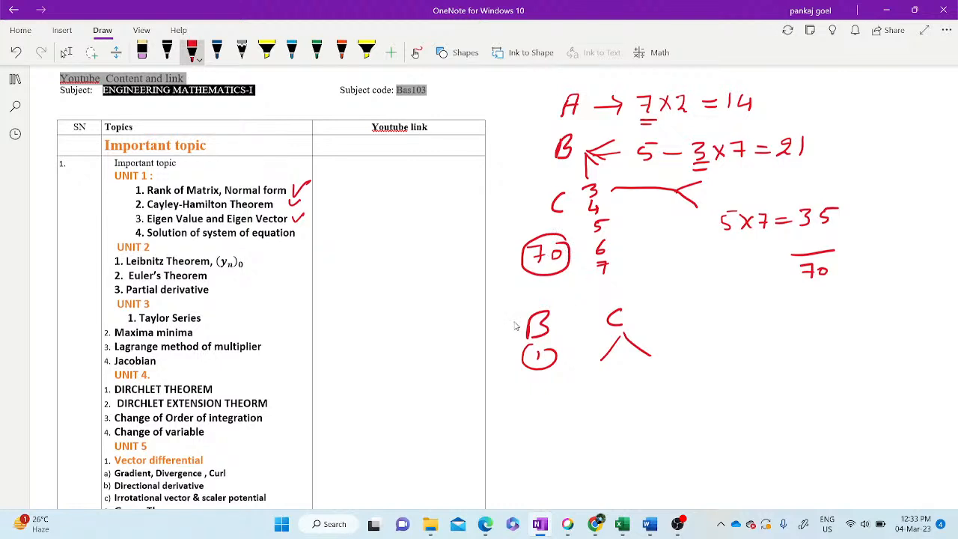
{"action": "mouse_move", "coordinate": [552, 263]}
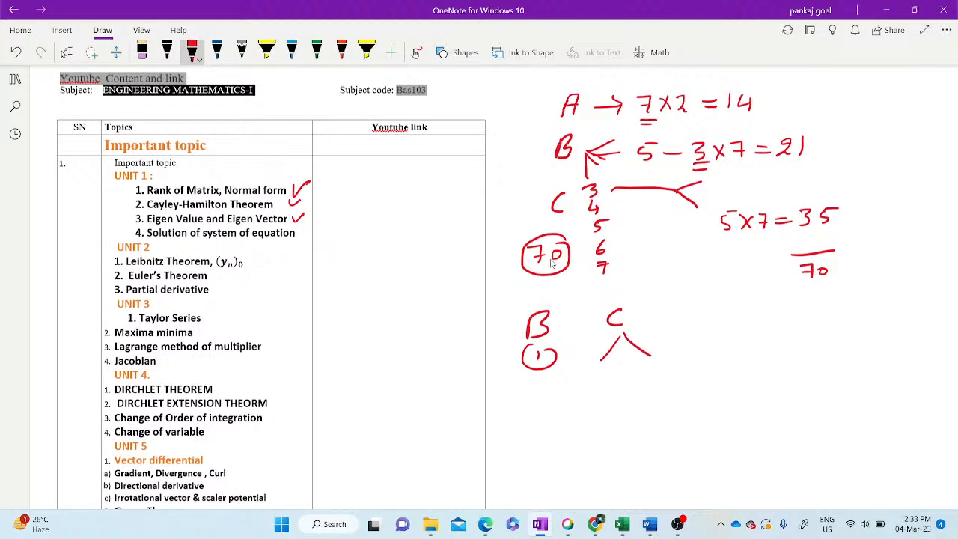
{"action": "mouse_move", "coordinate": [712, 329]}
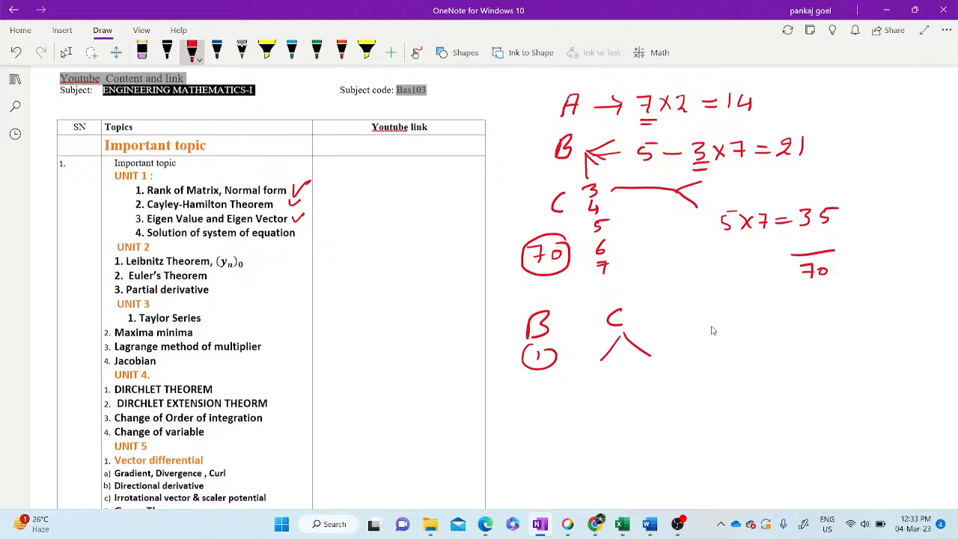
{"action": "mouse_move", "coordinate": [713, 307]}
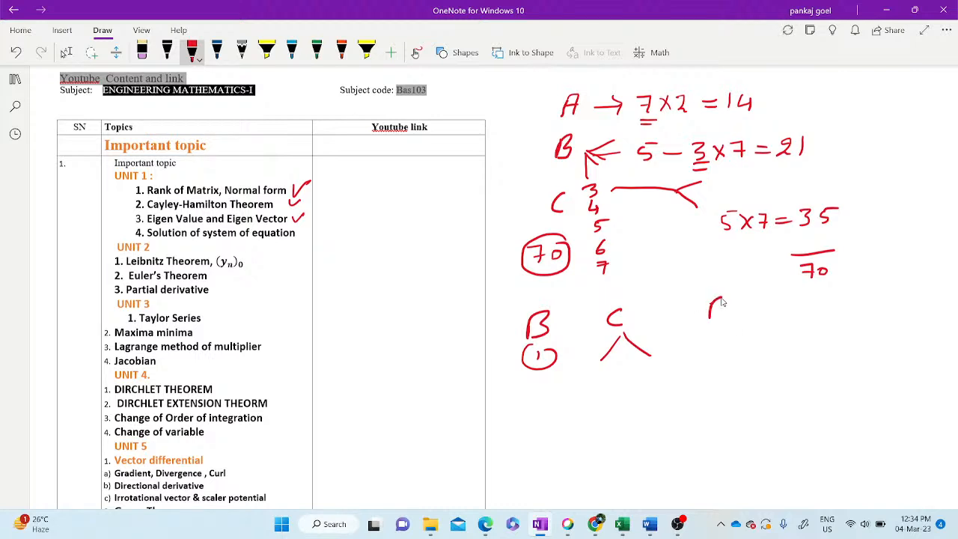
{"action": "left_click_drag", "start_coordinate": [706, 314], "coordinate": [722, 317]}
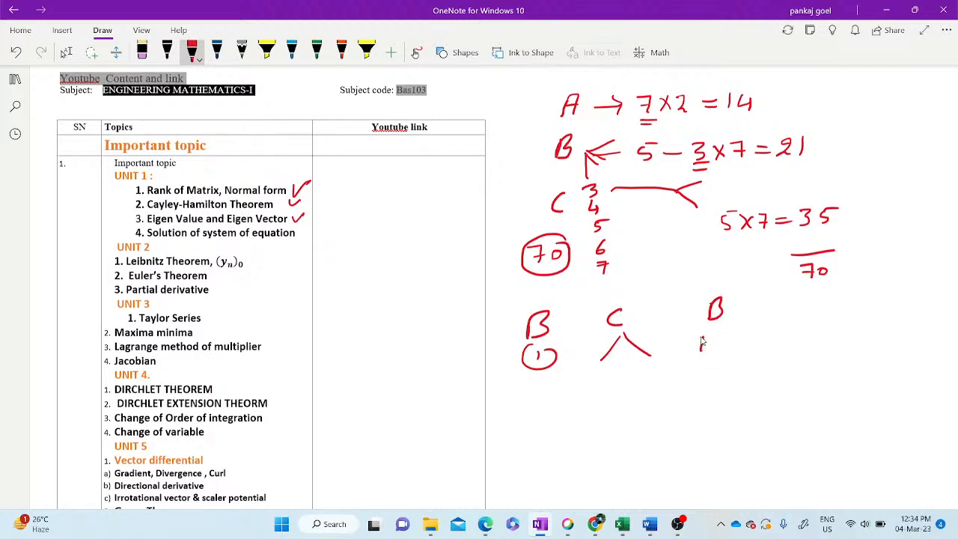
{"action": "left_click_drag", "start_coordinate": [689, 332], "coordinate": [719, 359]}
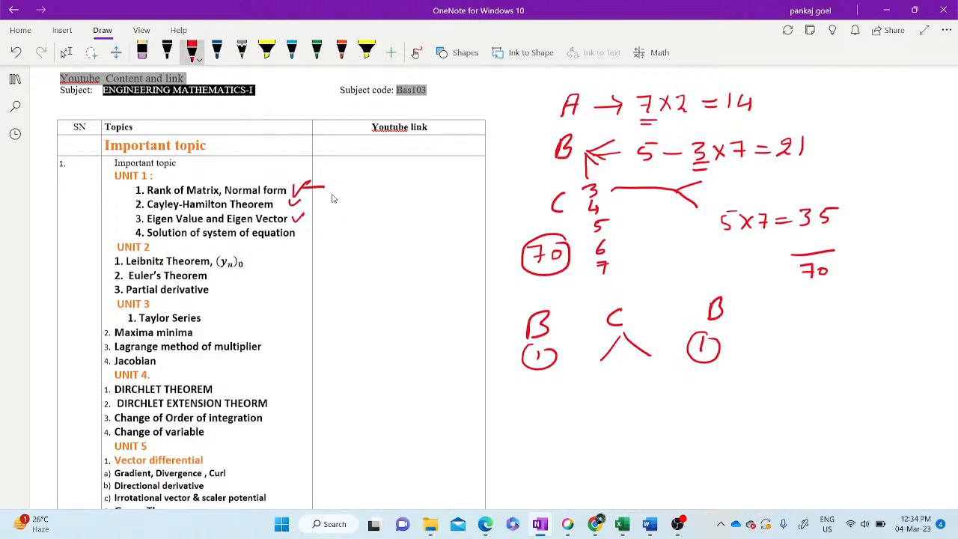
{"action": "mouse_move", "coordinate": [308, 205]}
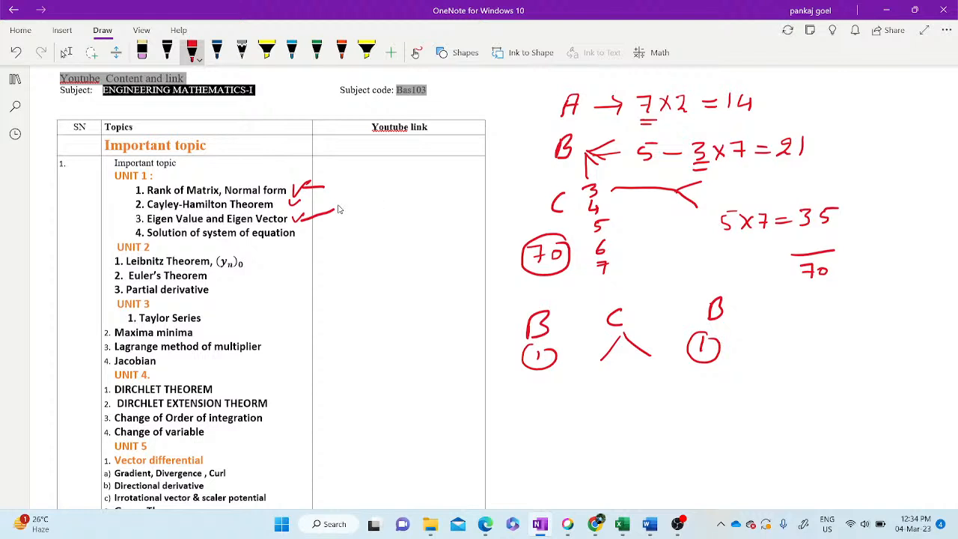
{"action": "mouse_move", "coordinate": [417, 254]}
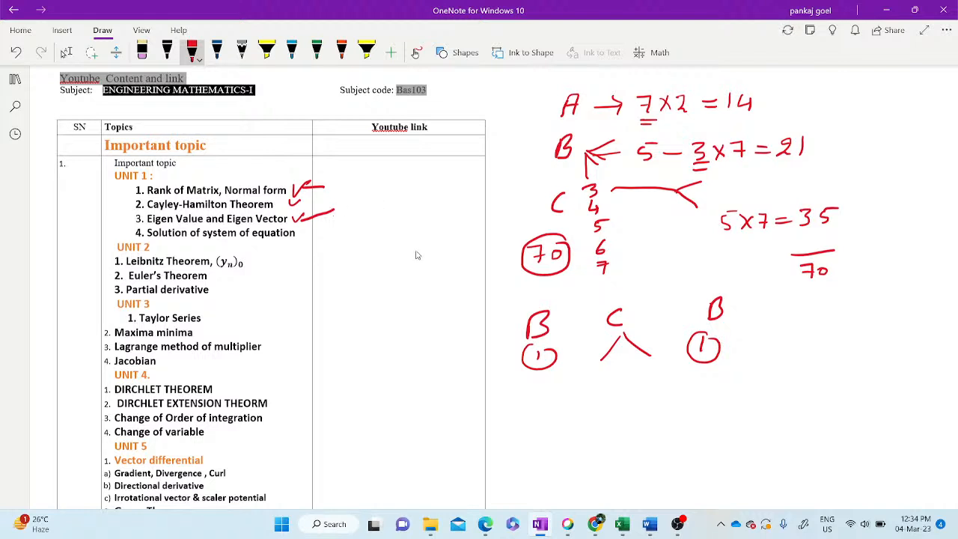
{"action": "mouse_move", "coordinate": [425, 235]}
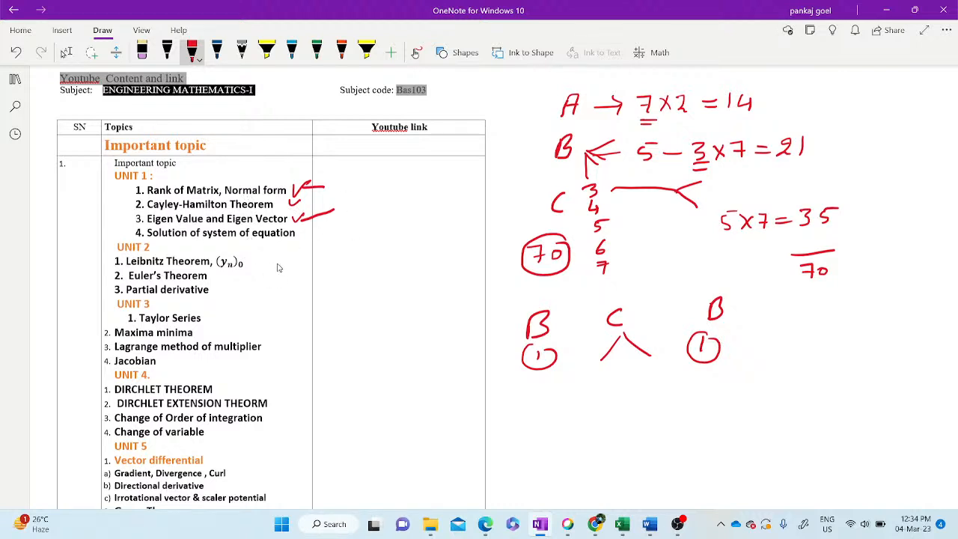
{"action": "mouse_move", "coordinate": [277, 263]}
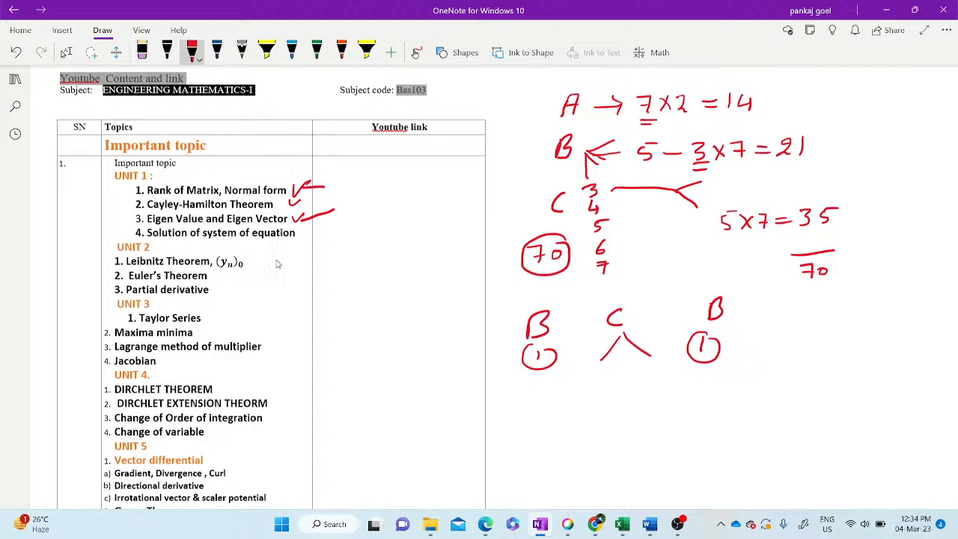
{"action": "mouse_move", "coordinate": [260, 268]}
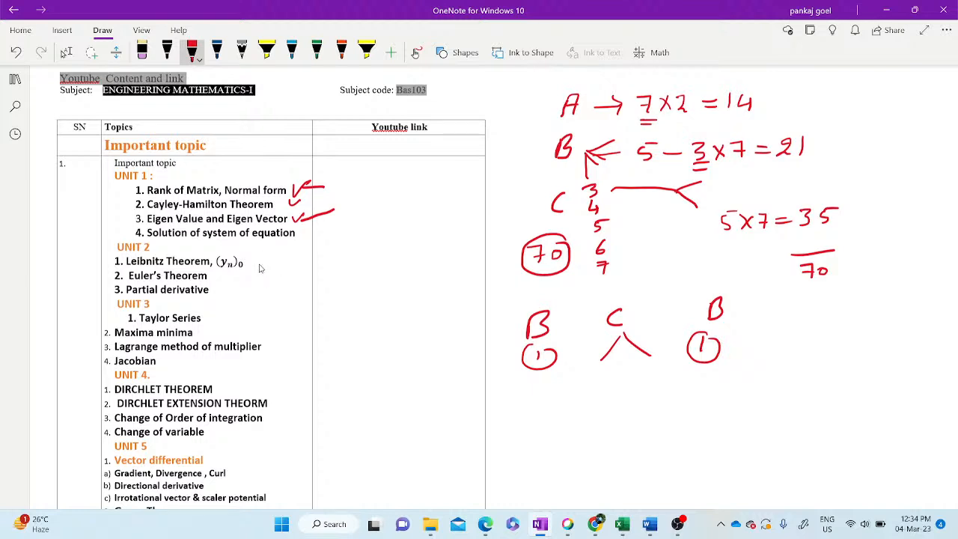
Arrow Leibnitz Theorem to B and finish the C label beside Euler's Theorem group.
{"action": "left_click_drag", "start_coordinate": [254, 262], "coordinate": [332, 257]}
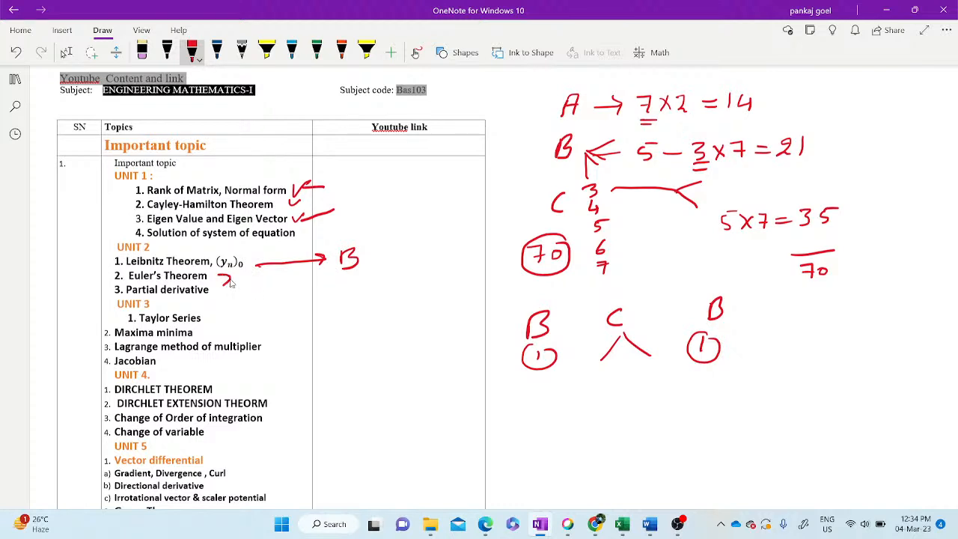
{"action": "left_click_drag", "start_coordinate": [222, 284], "coordinate": [262, 307]}
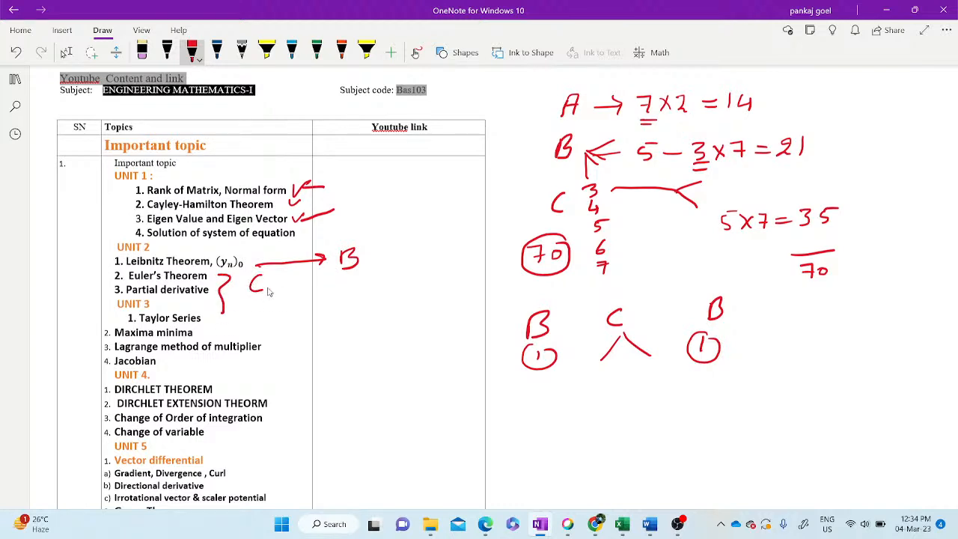
{"action": "mouse_move", "coordinate": [247, 305]}
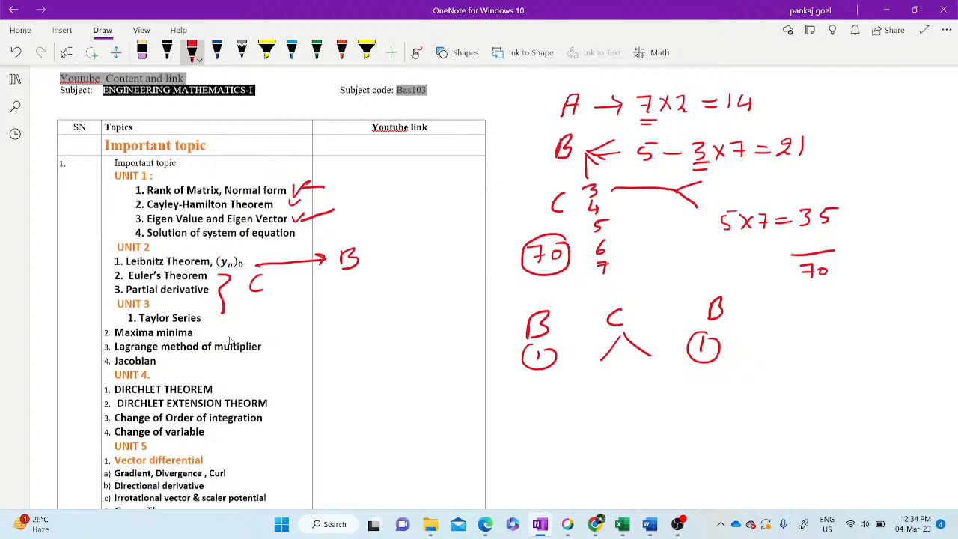
{"action": "mouse_move", "coordinate": [281, 348]}
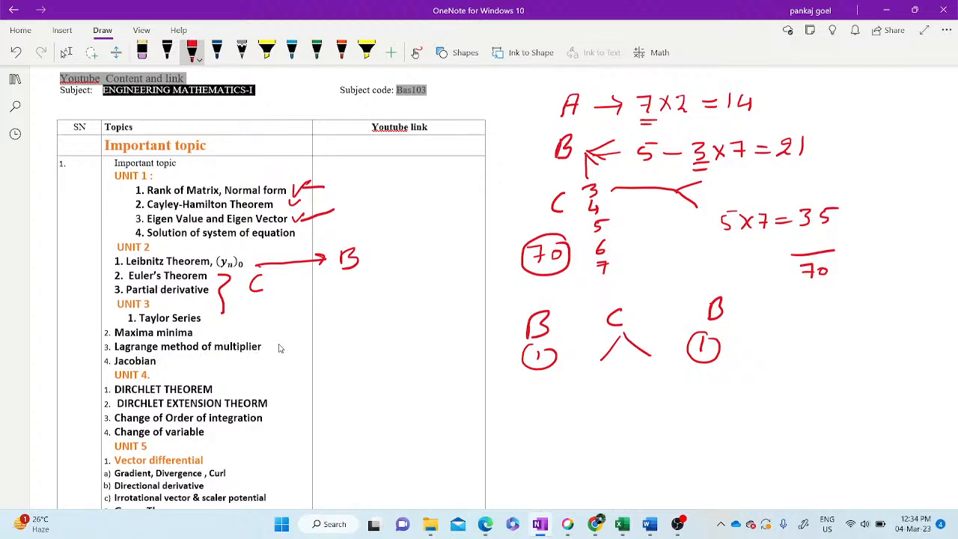
Bracket Lagrange method of multiplier and Jacobian and mark them B.
{"action": "left_click_drag", "start_coordinate": [277, 347], "coordinate": [326, 347]}
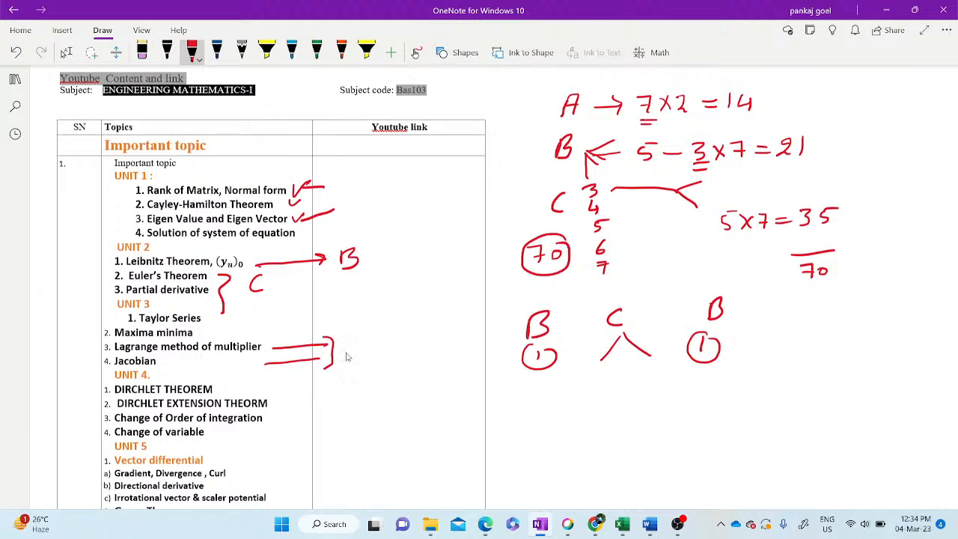
{"action": "left_click_drag", "start_coordinate": [343, 342], "coordinate": [360, 359]}
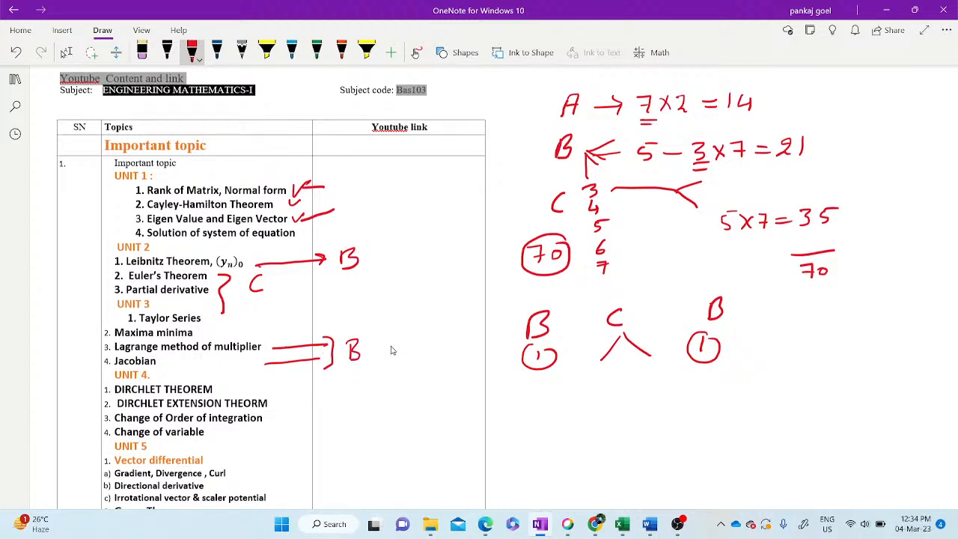
{"action": "mouse_move", "coordinate": [226, 327]}
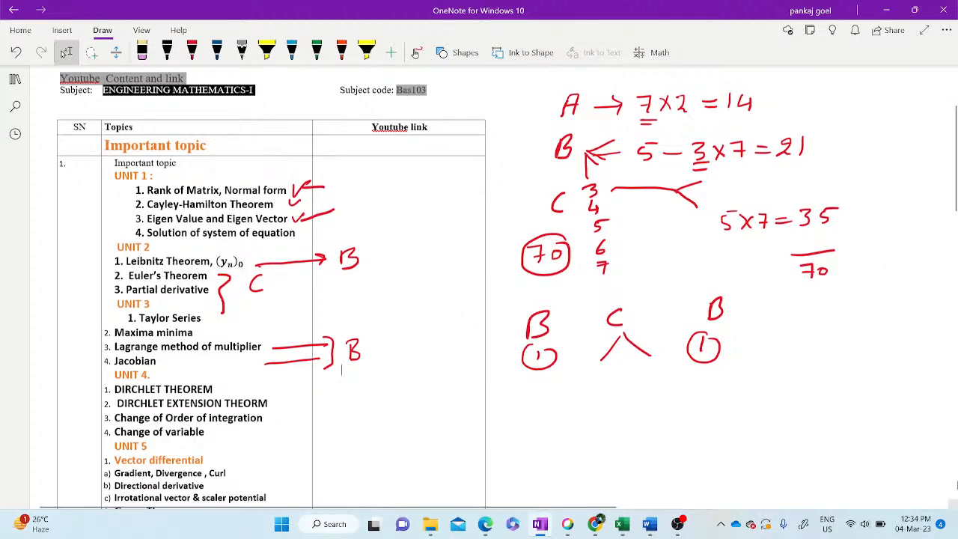
Bracket the two Dirichlet theorem topics with an arrow to a B mark.
{"action": "scroll", "scroll_direction": "down", "scroll_amount": 3}
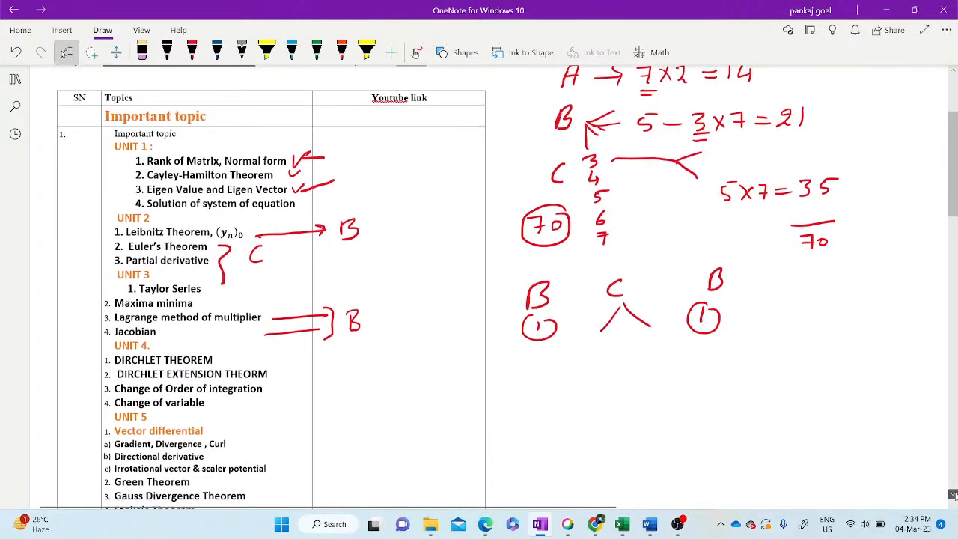
{"action": "scroll", "scroll_direction": "down", "scroll_amount": 3}
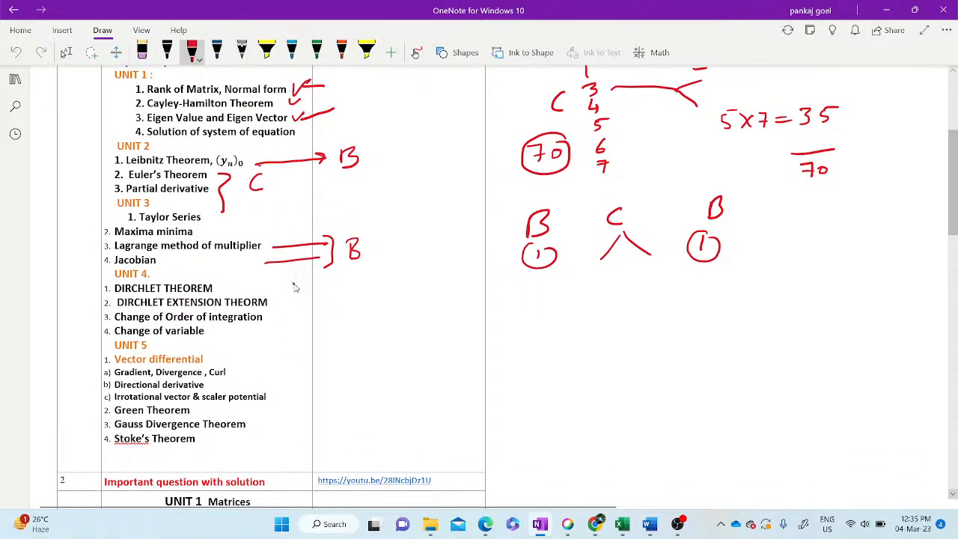
{"action": "left_click_drag", "start_coordinate": [292, 292], "coordinate": [329, 291]}
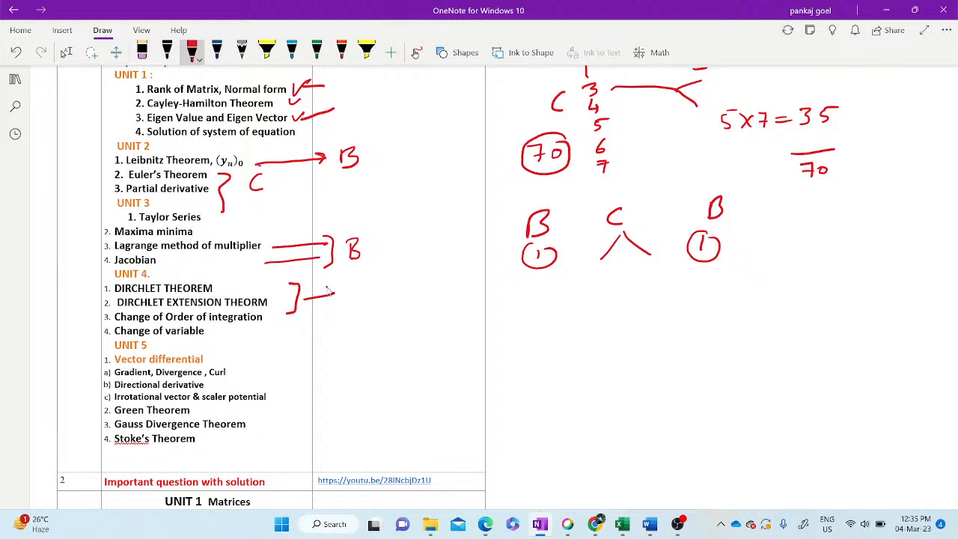
{"action": "left_click_drag", "start_coordinate": [315, 292], "coordinate": [366, 292]}
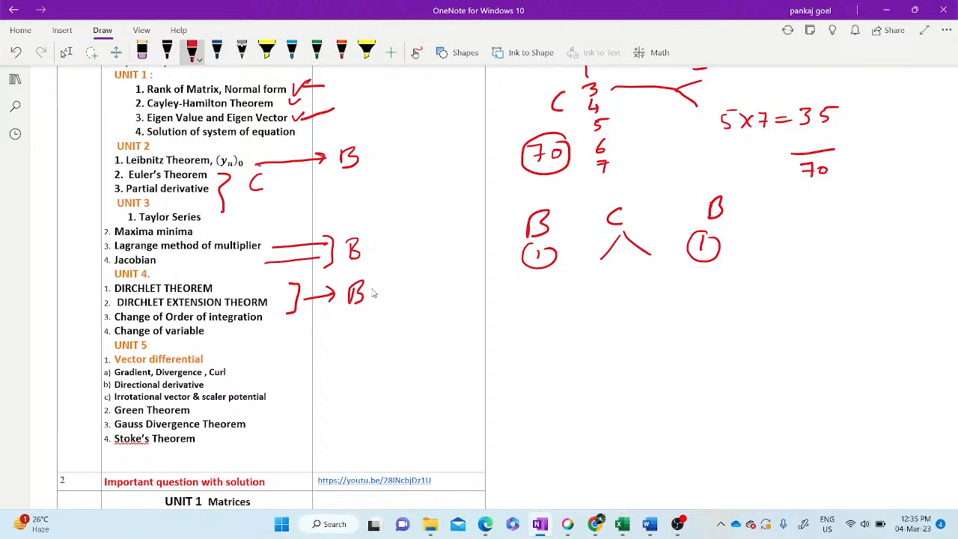
{"action": "mouse_move", "coordinate": [215, 333]}
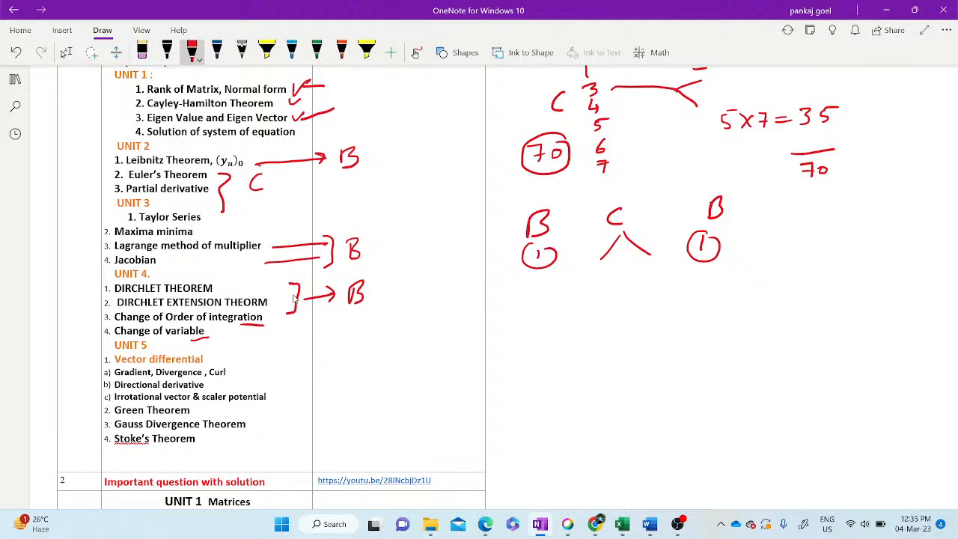
{"action": "mouse_move", "coordinate": [249, 302]}
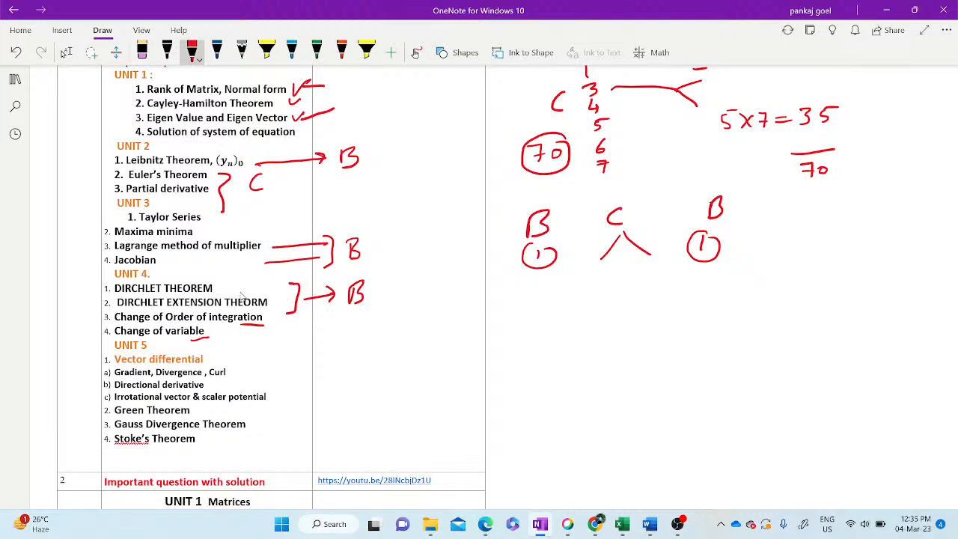
{"action": "mouse_move", "coordinate": [234, 335]}
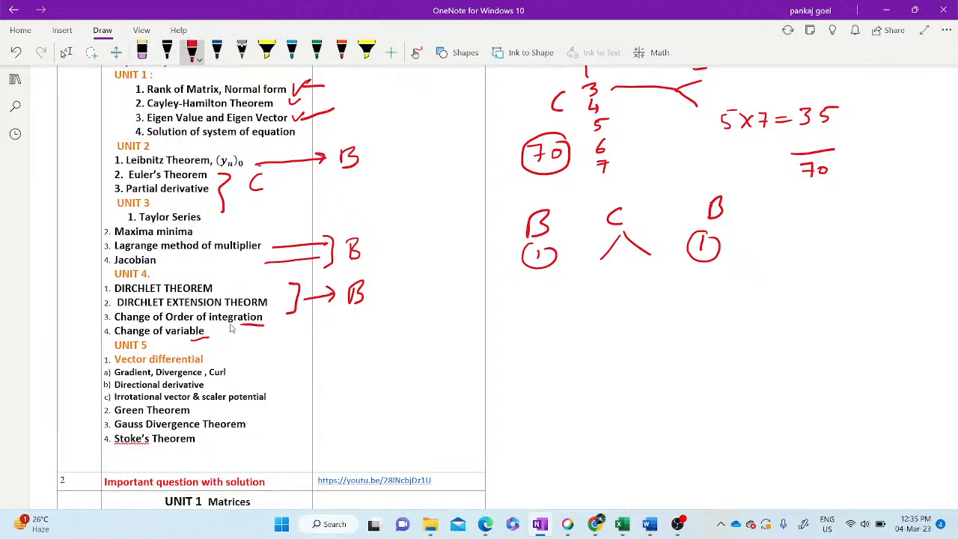
Add the change-of-integration topics to the B group and start bracketing Vector differential topics.
{"action": "left_click_drag", "start_coordinate": [272, 327], "coordinate": [269, 351]}
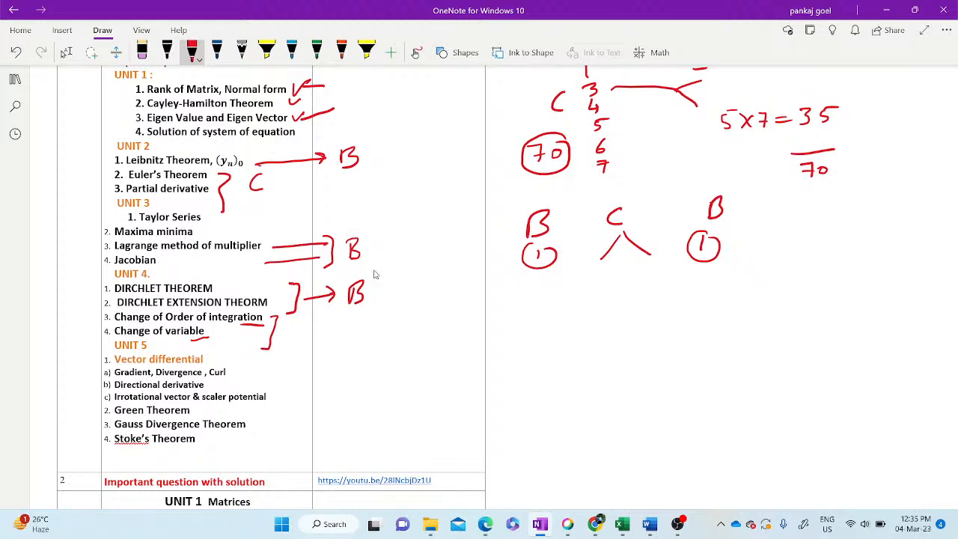
{"action": "mouse_move", "coordinate": [295, 380]}
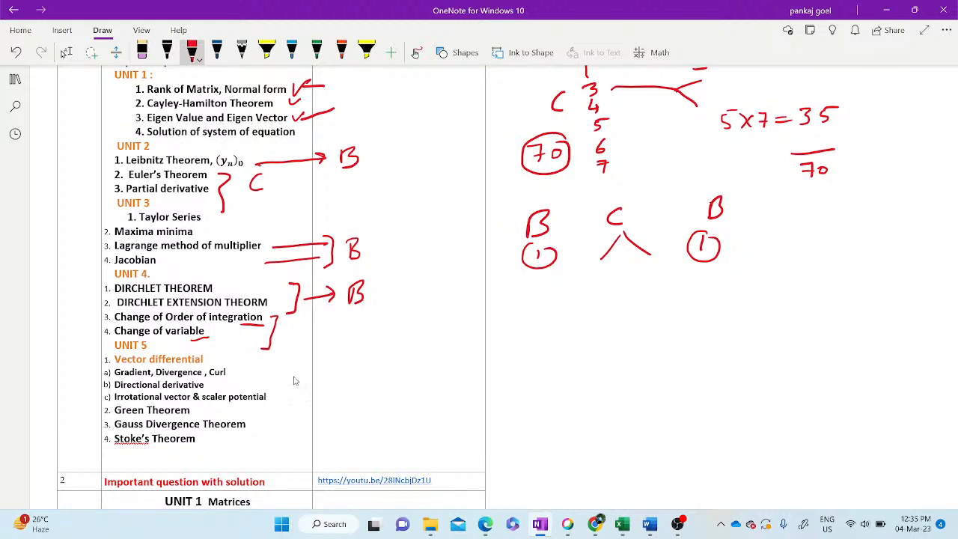
{"action": "mouse_move", "coordinate": [285, 381]}
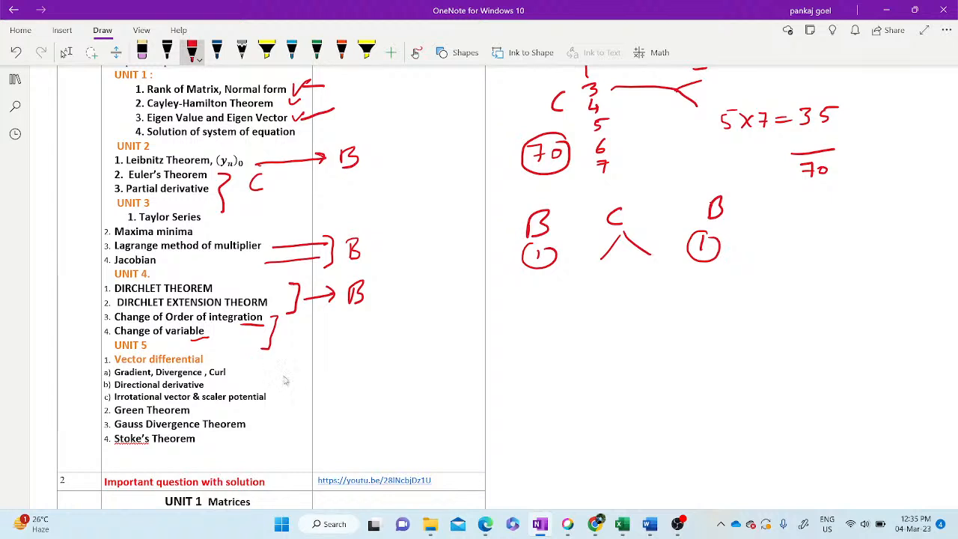
{"action": "mouse_move", "coordinate": [260, 416]}
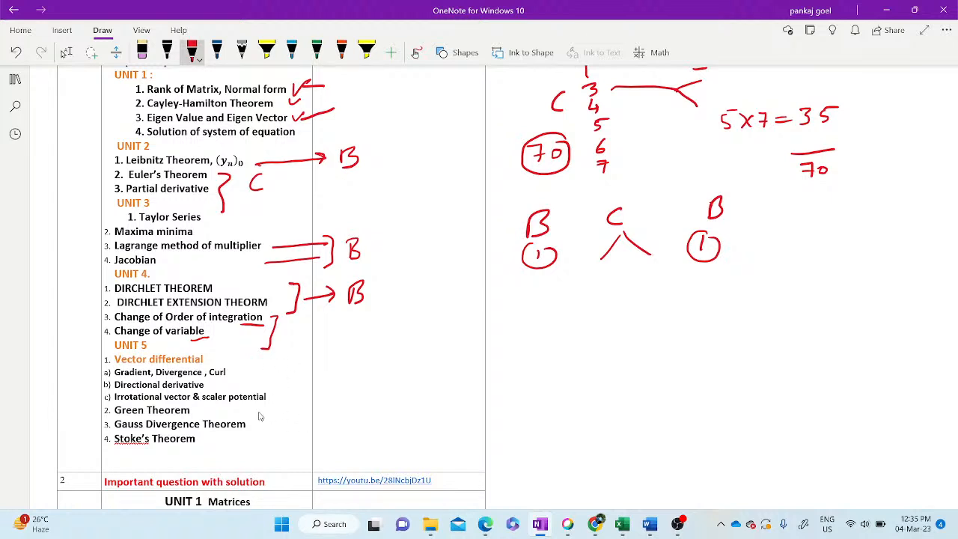
{"action": "left_click_drag", "start_coordinate": [213, 410], "coordinate": [299, 410]}
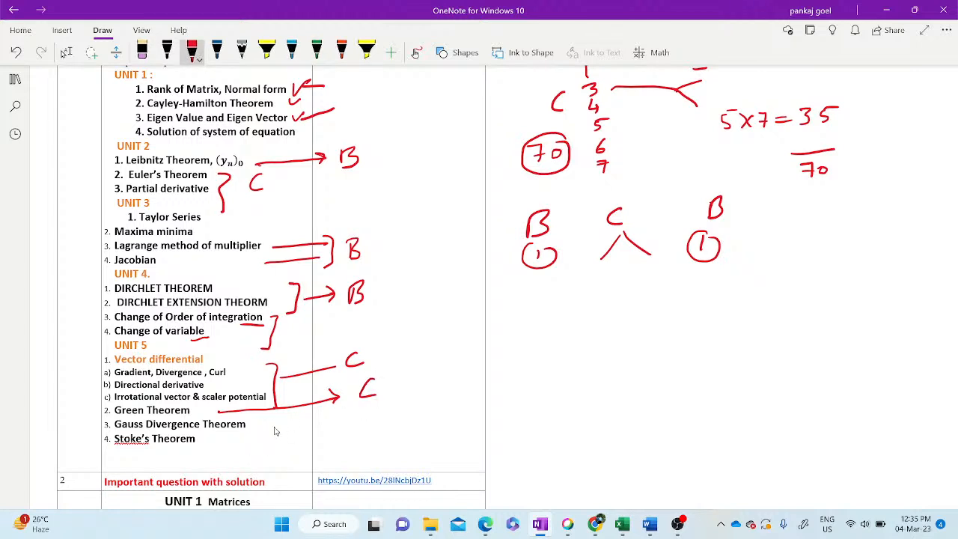
Bracket Gauss Divergence and Stoke's Theorem with an arrow and mark them B.
{"action": "left_click_drag", "start_coordinate": [267, 431], "coordinate": [337, 432]}
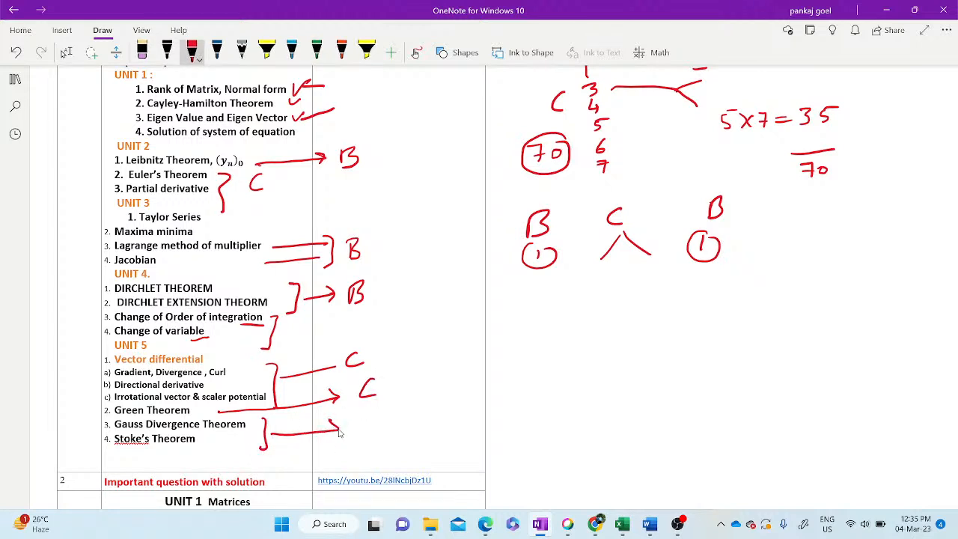
{"action": "left_click_drag", "start_coordinate": [345, 431], "coordinate": [367, 431]}
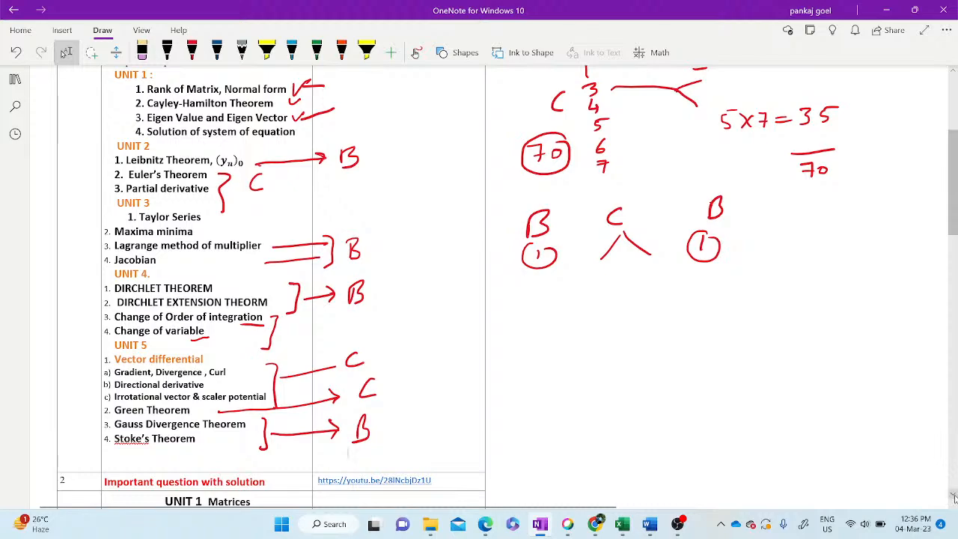
{"action": "scroll", "scroll_direction": "down", "scroll_amount": 3}
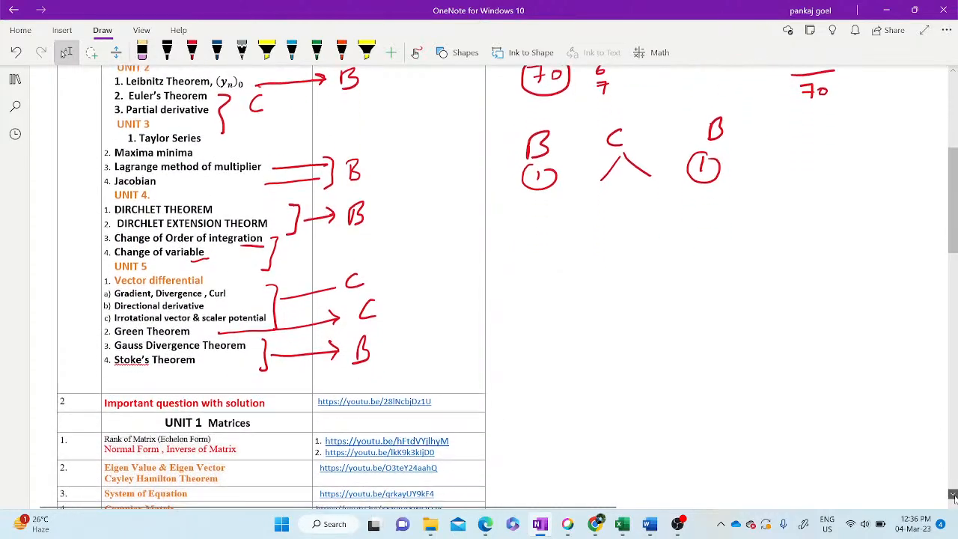
Scroll down to the 'Important question with solution' table of YouTube links.
{"action": "scroll", "scroll_direction": "down", "scroll_amount": 3}
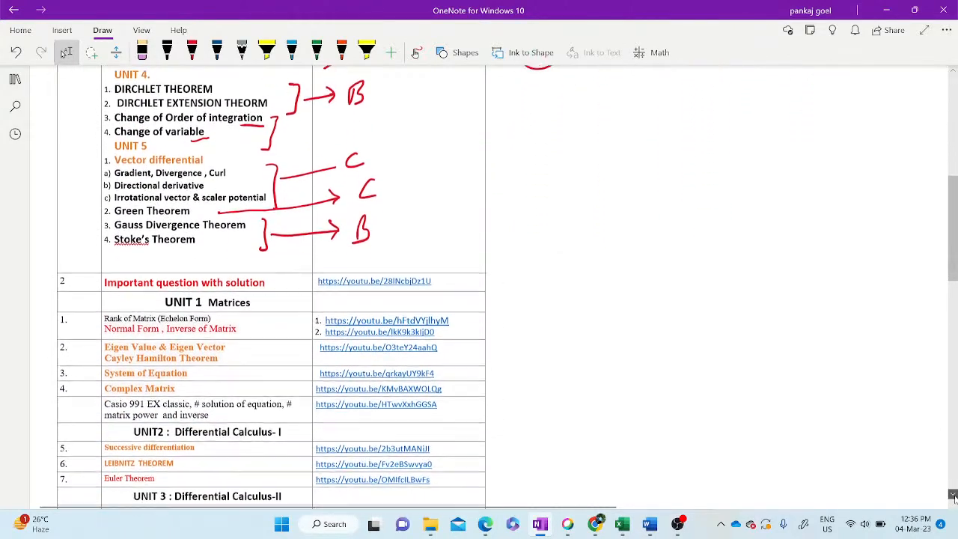
{"action": "scroll", "scroll_direction": "down", "scroll_amount": 3}
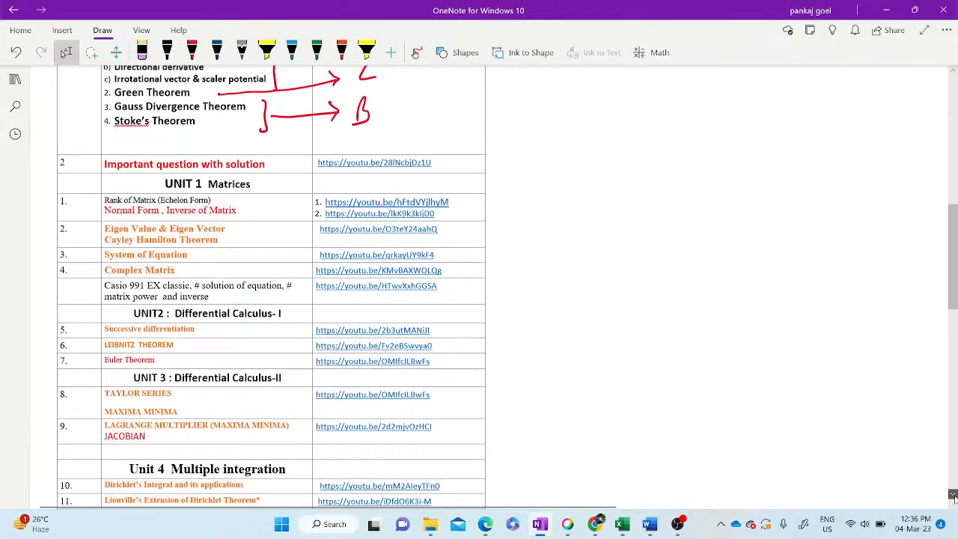
{"action": "scroll", "scroll_direction": "down", "scroll_amount": 3}
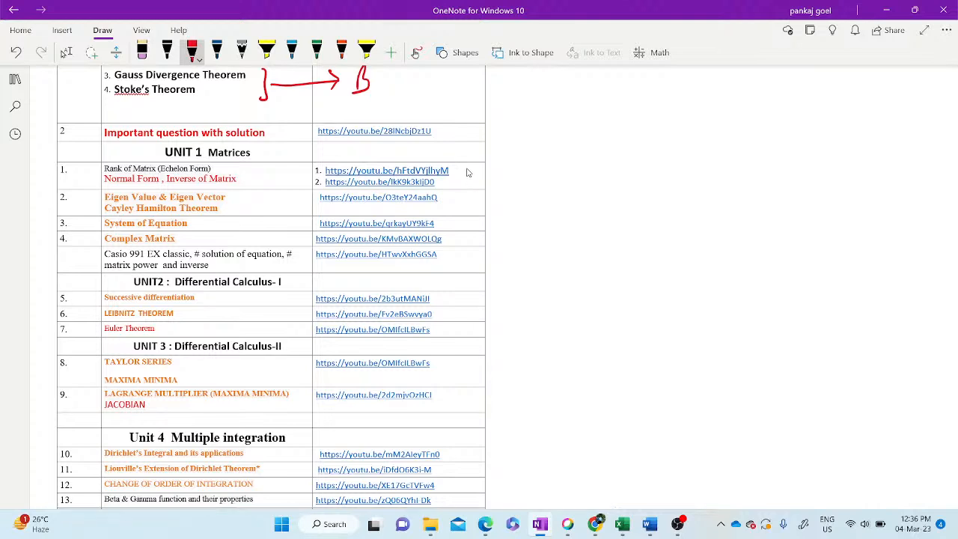
Tick the Rank of Matrix video links and open the Eigen Value video link.
{"action": "left_click_drag", "start_coordinate": [467, 173], "coordinate": [476, 183]}
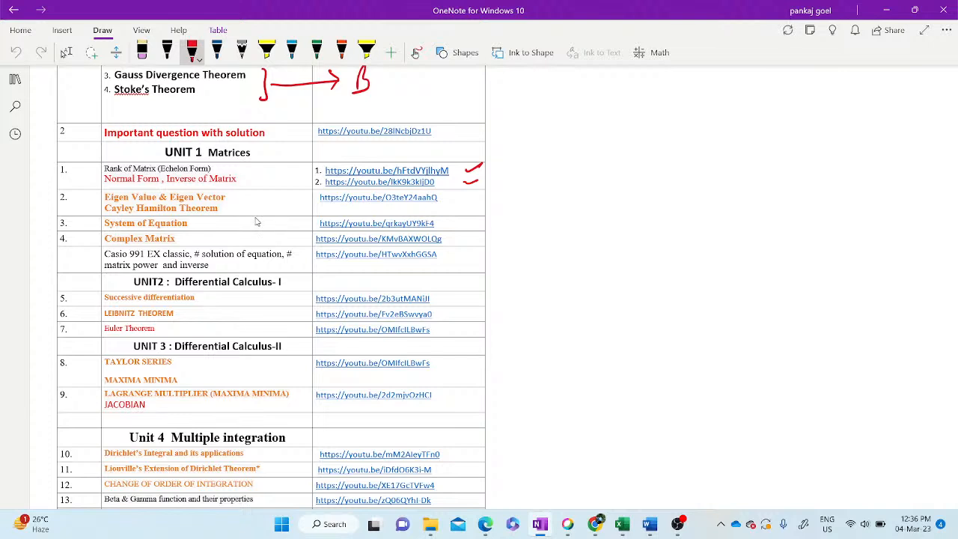
{"action": "mouse_move", "coordinate": [461, 199]}
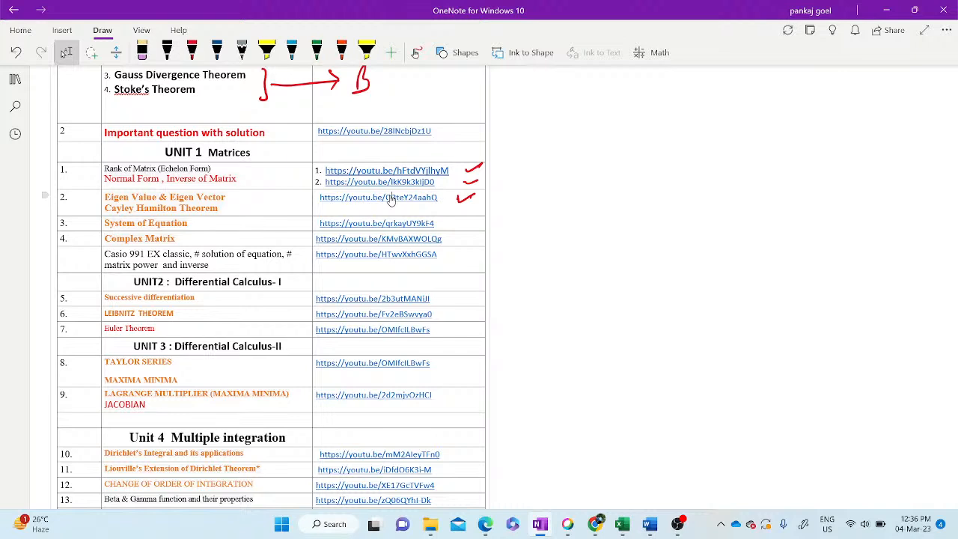
{"action": "left_click", "coordinate": [391, 198]}
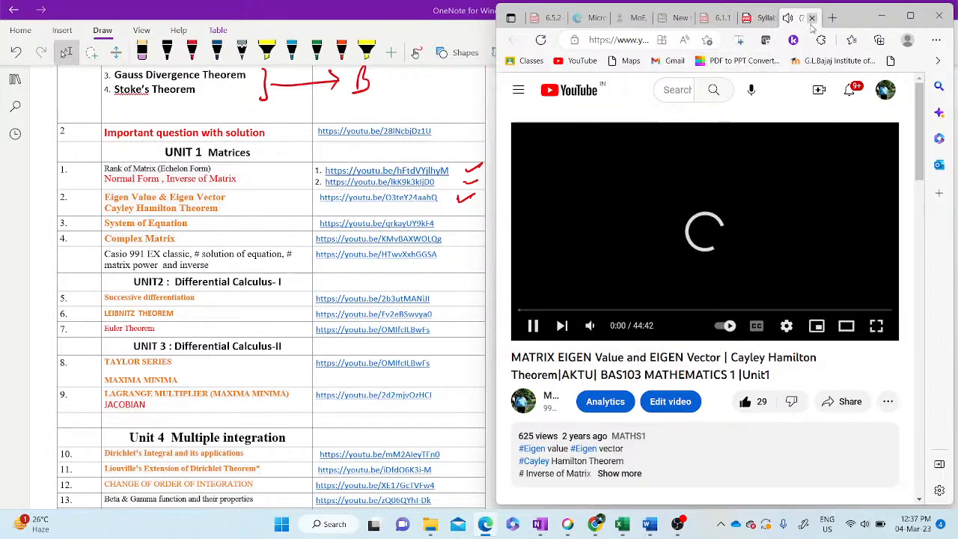
Glance at the syllabus PDF's unit topics in Chrome, then minimize Chrome back to OneNote.
{"action": "left_click", "coordinate": [765, 17]}
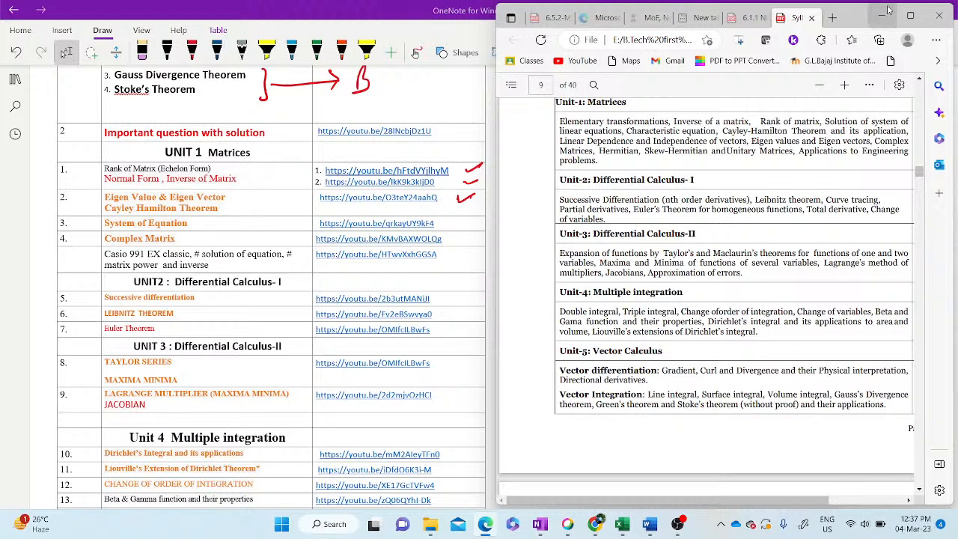
{"action": "left_click", "coordinate": [936, 15]}
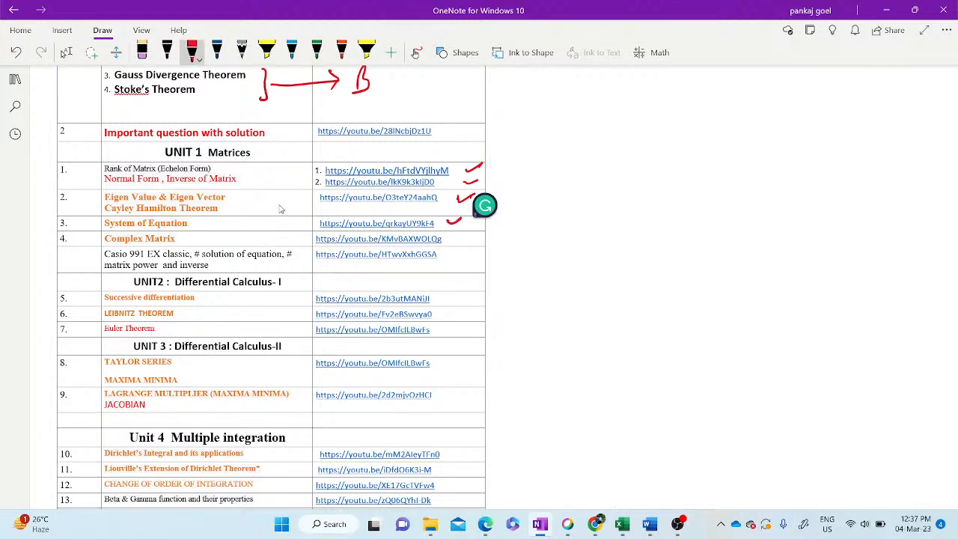
{"action": "mouse_move", "coordinate": [261, 172]}
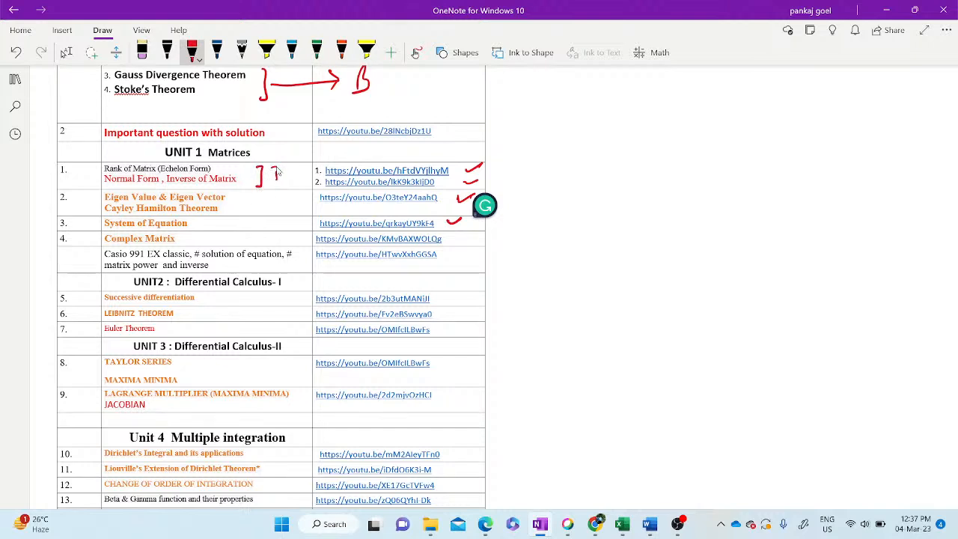
Bracket Rank of Matrix with a circled 1 and write a circled 1 beside System of Equation.
{"action": "left_click_drag", "start_coordinate": [262, 168], "coordinate": [283, 183]}
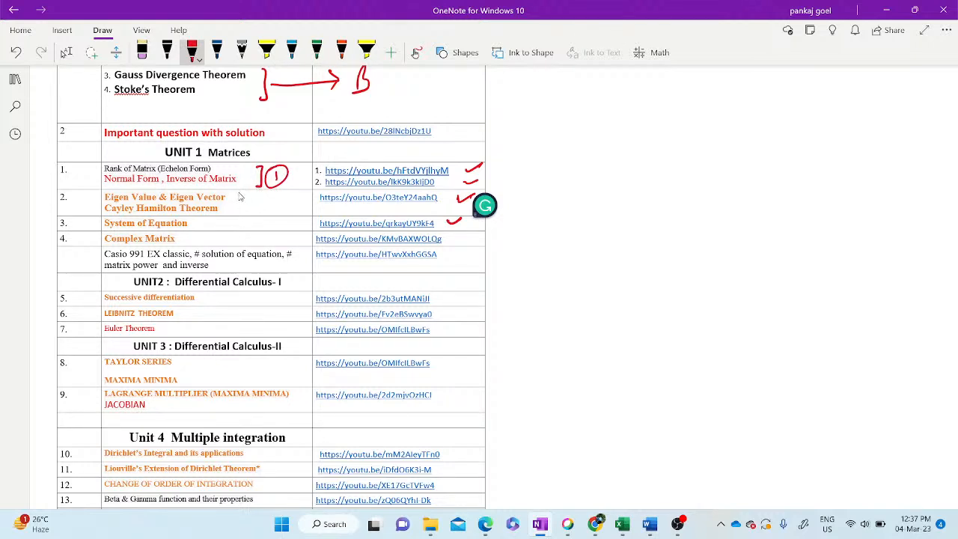
{"action": "left_click_drag", "start_coordinate": [246, 197], "coordinate": [261, 208]}
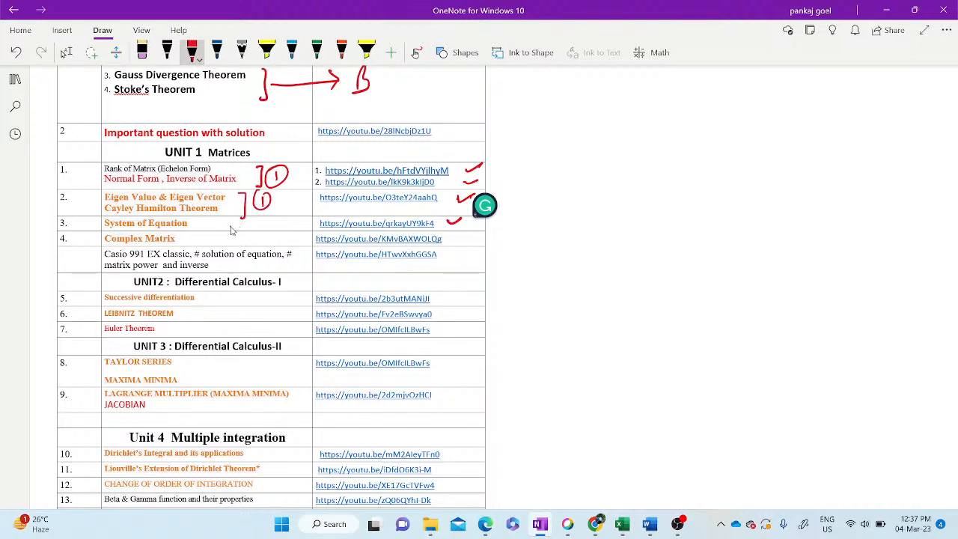
{"action": "left_click_drag", "start_coordinate": [237, 224], "coordinate": [282, 221]}
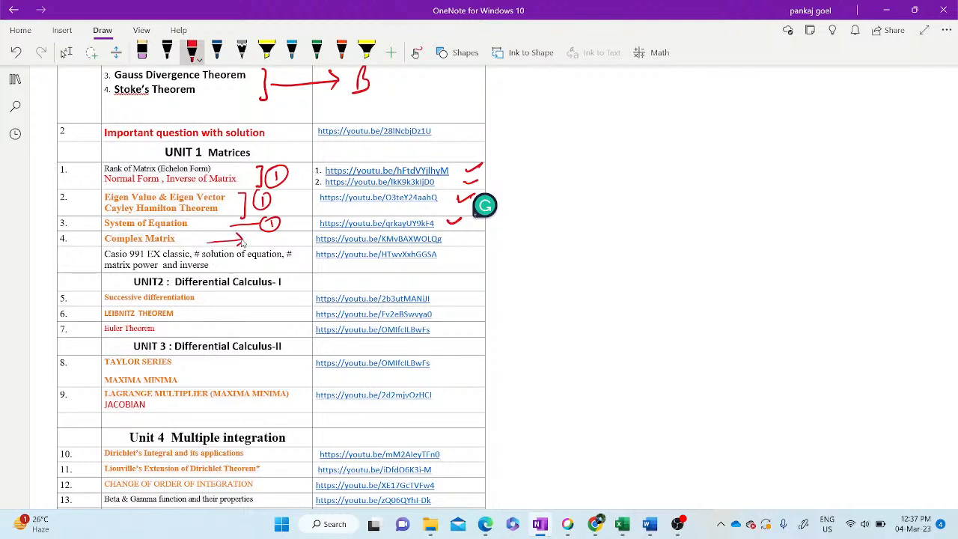
{"action": "mouse_move", "coordinate": [242, 246]}
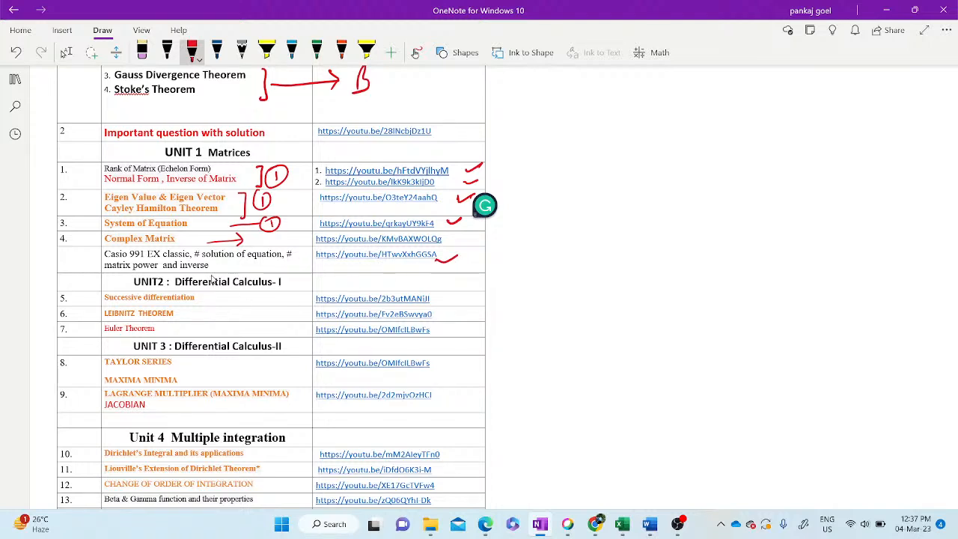
{"action": "mouse_move", "coordinate": [202, 287]}
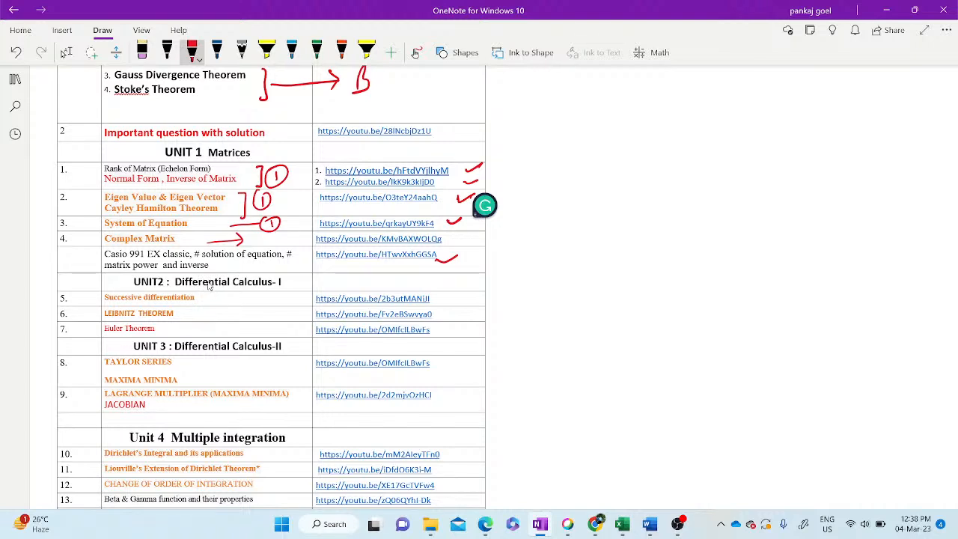
{"action": "mouse_move", "coordinate": [249, 273]}
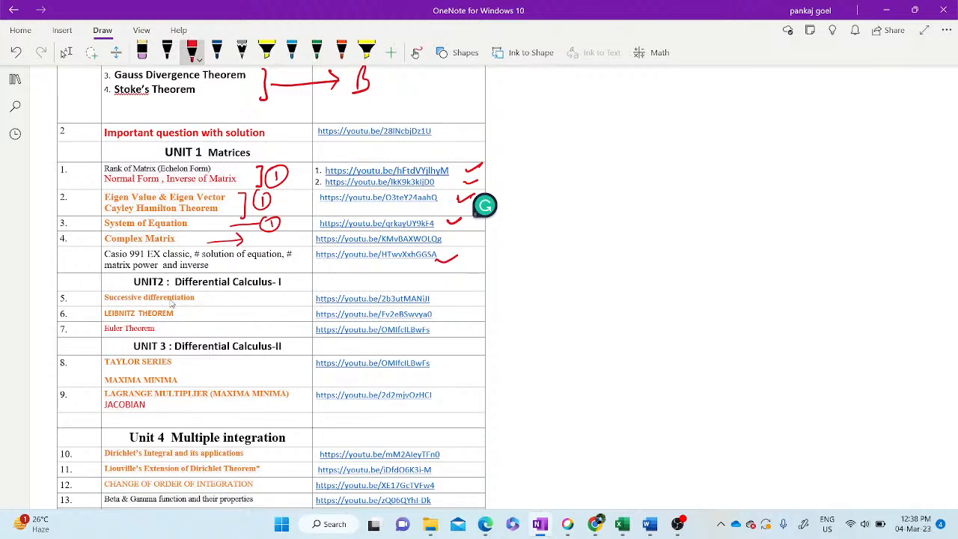
Tick the Unit 2 topics and links, TAYLOR SERIES, MAXIMA MINIMA and the Taylor Series link.
{"action": "left_click_drag", "start_coordinate": [202, 297], "coordinate": [225, 301]}
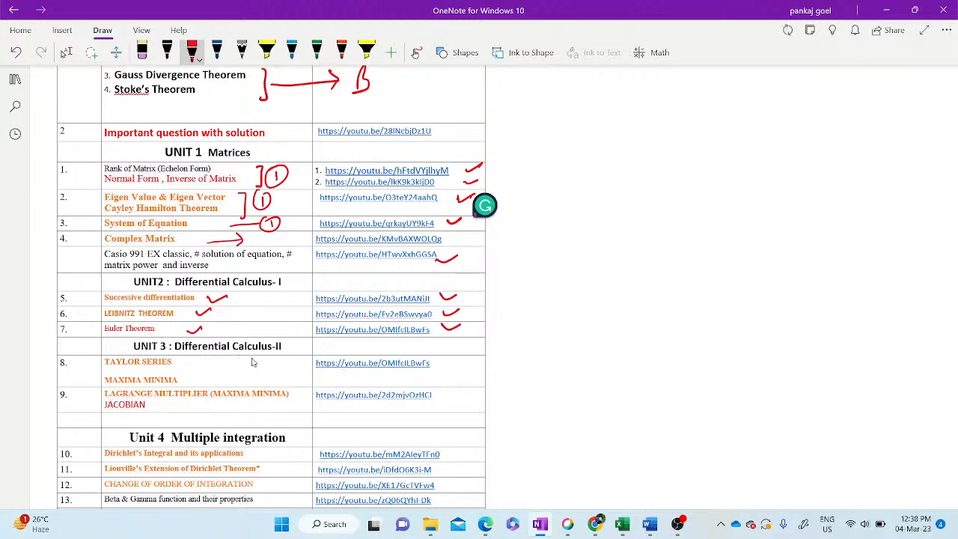
{"action": "left_click_drag", "start_coordinate": [180, 360], "coordinate": [202, 382]}
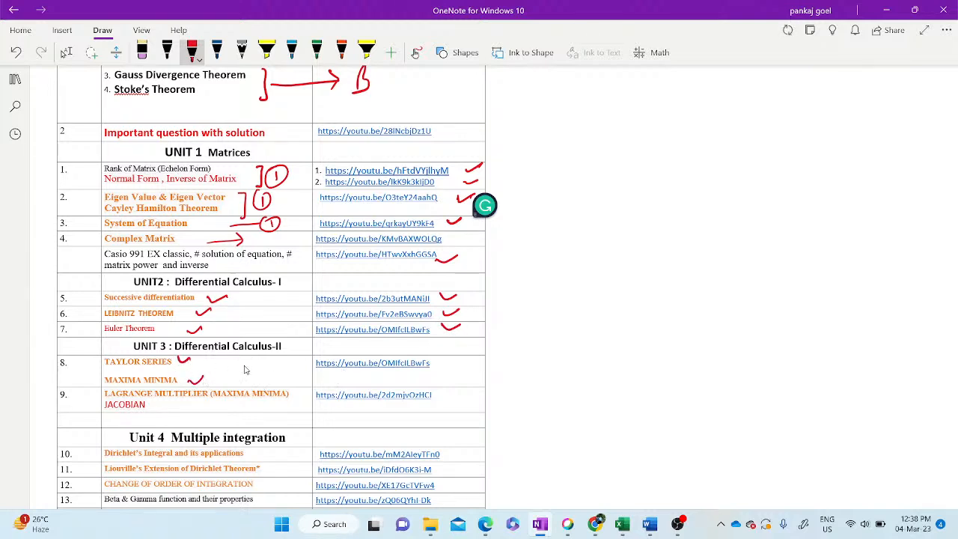
{"action": "left_click_drag", "start_coordinate": [441, 367], "coordinate": [452, 371]}
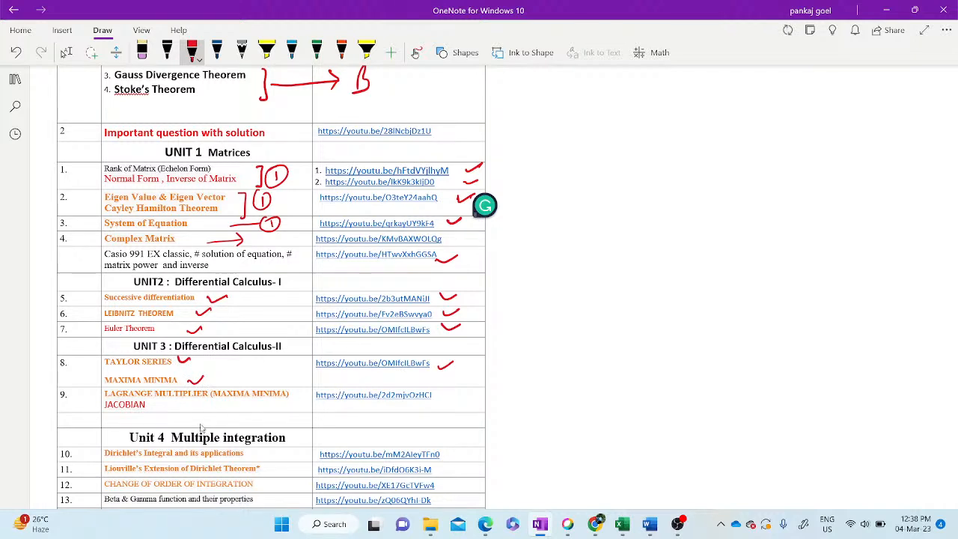
{"action": "mouse_move", "coordinate": [180, 414]}
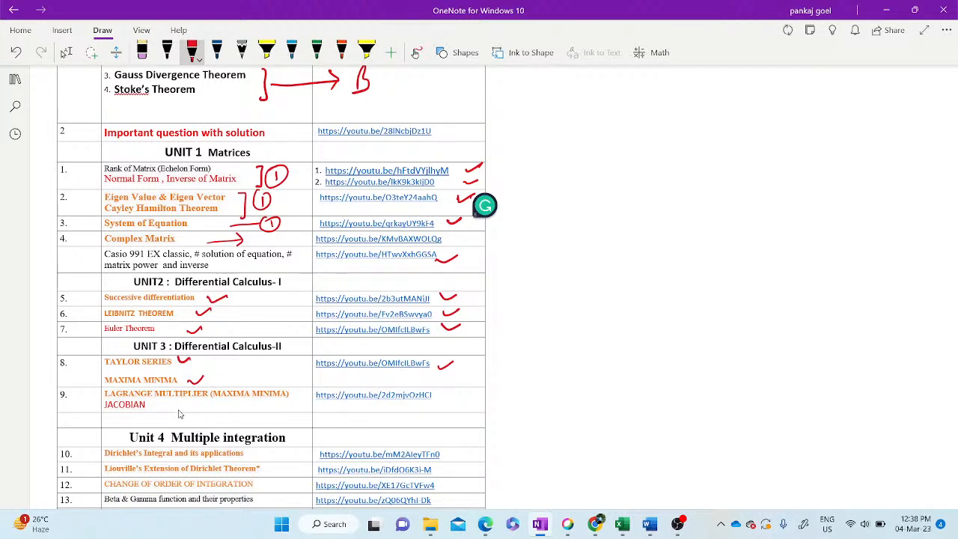
Bracket LAGRANGE MULTIPLIER with its mark count and add a circled 1 beside TAYLOR SERIES.
{"action": "left_click_drag", "start_coordinate": [297, 389], "coordinate": [297, 411]}
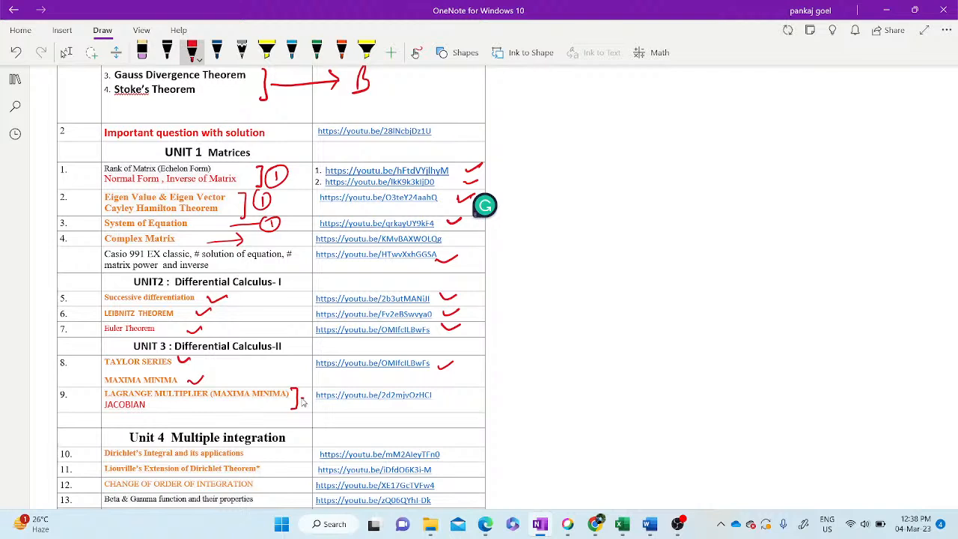
{"action": "left_click_drag", "start_coordinate": [299, 397], "coordinate": [305, 408]}
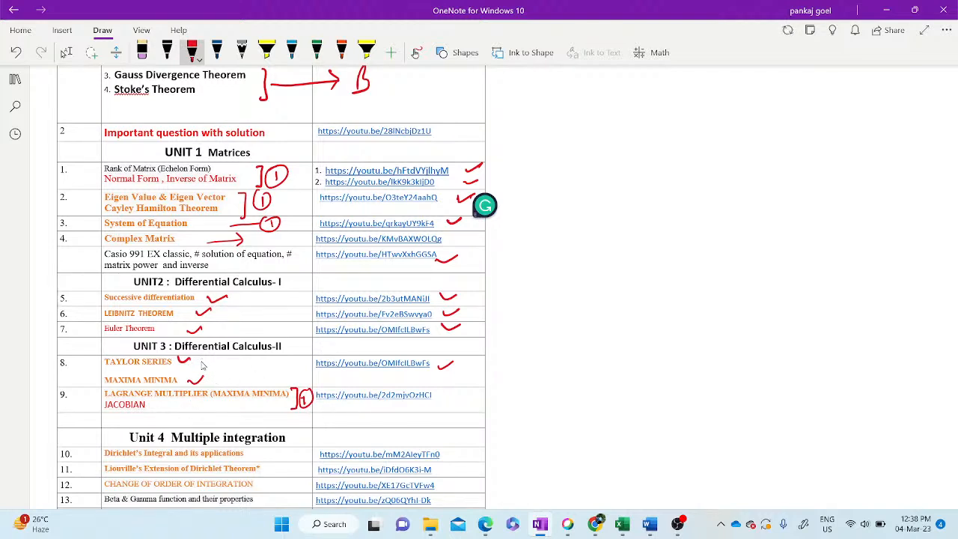
{"action": "left_click_drag", "start_coordinate": [217, 357], "coordinate": [247, 367]}
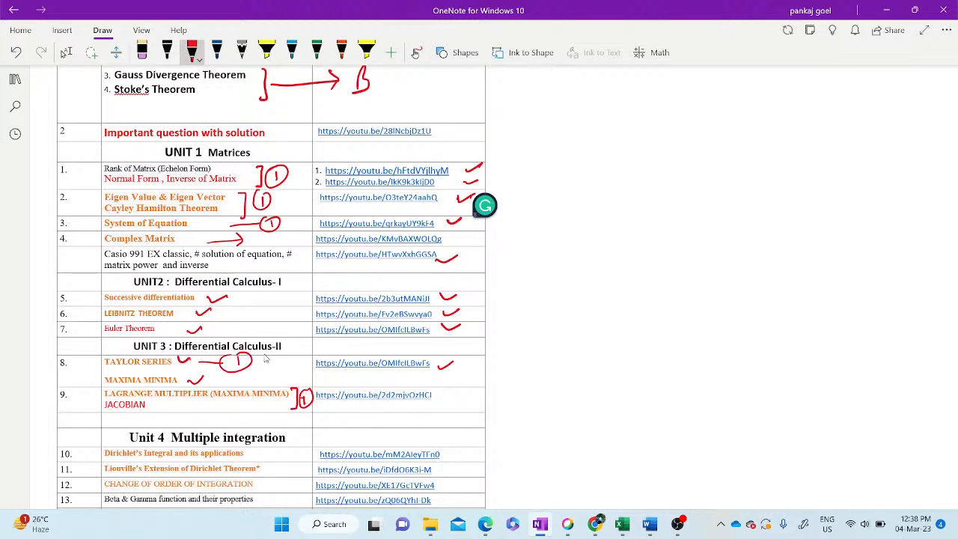
{"action": "mouse_move", "coordinate": [344, 406]}
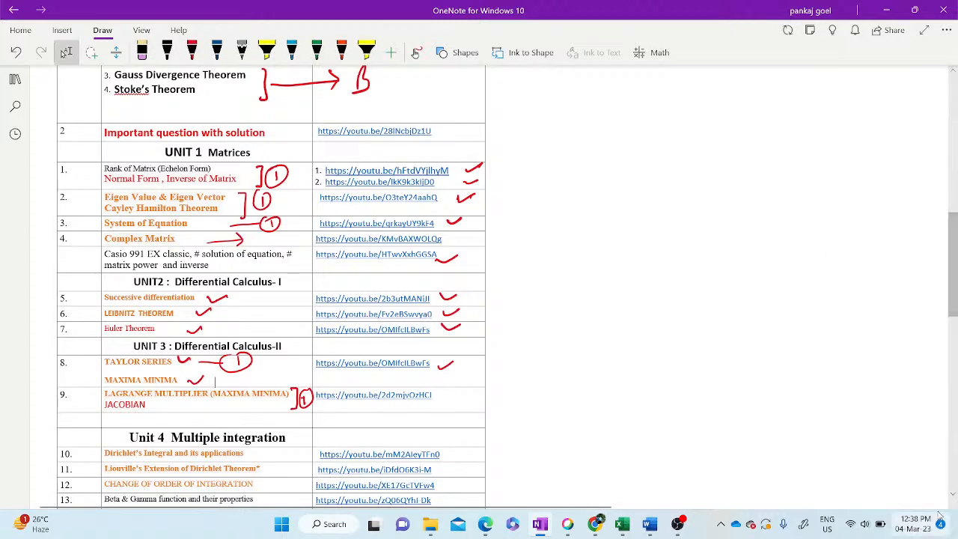
{"action": "scroll", "scroll_direction": "down", "scroll_amount": 3}
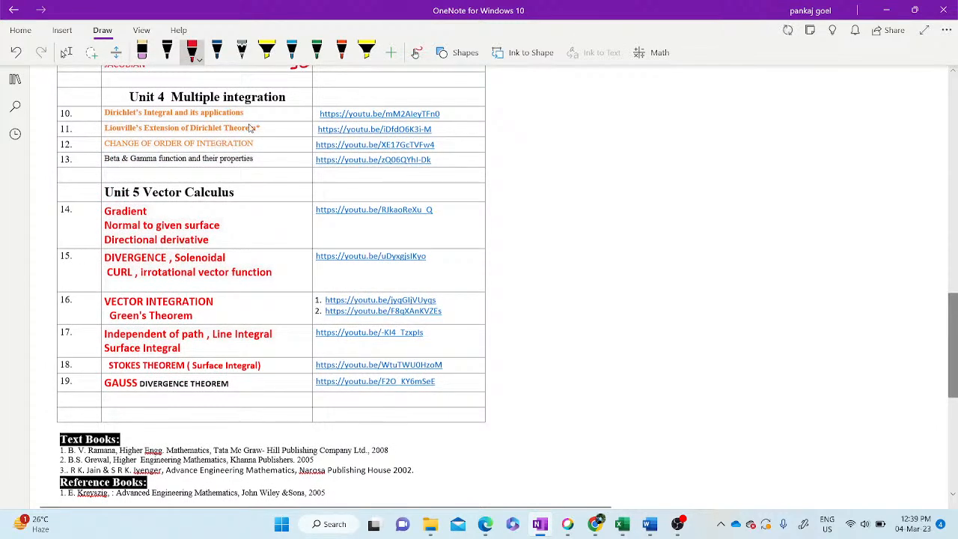
Bracket the Unit 4 topics with mark counts beside Dirichlet, Liouville and the rest, plus a bracket down the links.
{"action": "left_click_drag", "start_coordinate": [264, 120], "coordinate": [268, 133]}
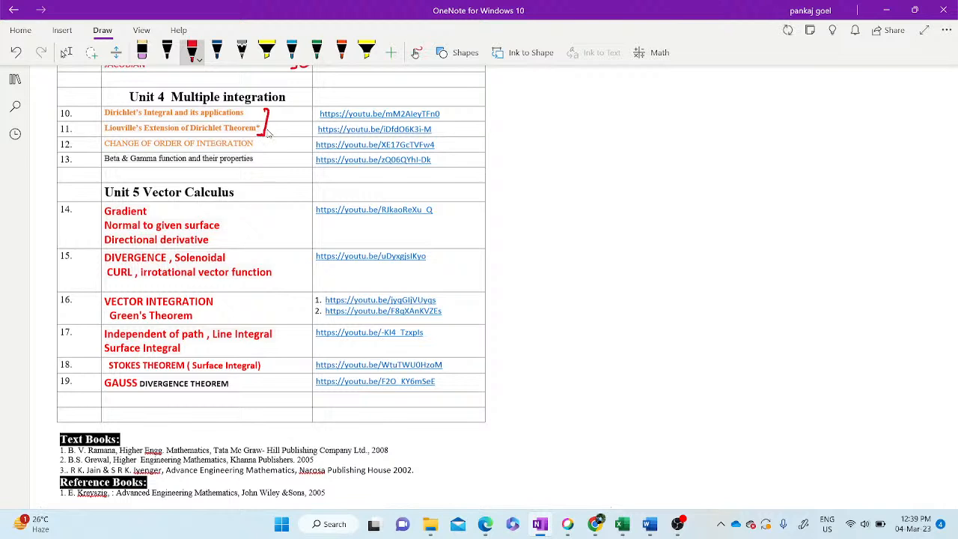
{"action": "left_click_drag", "start_coordinate": [277, 112], "coordinate": [288, 123]}
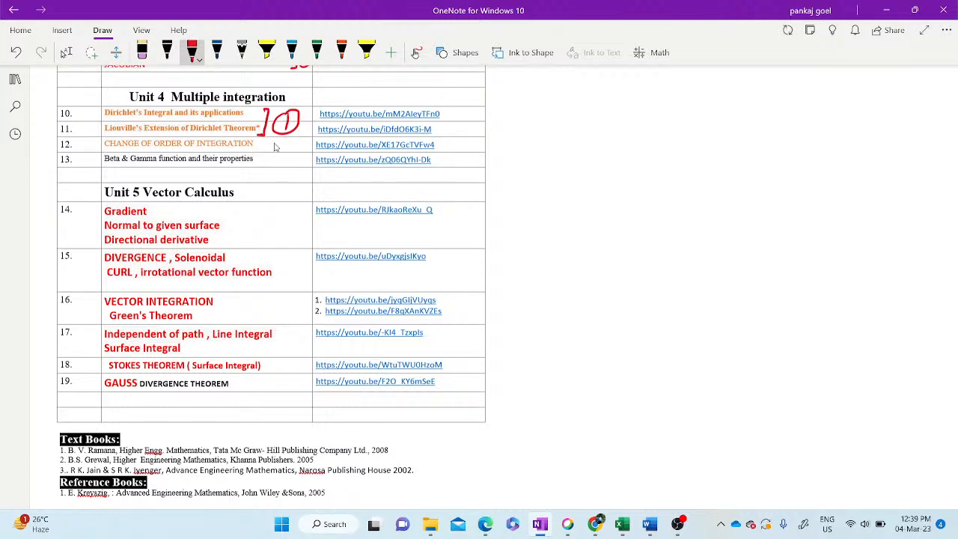
{"action": "left_click_drag", "start_coordinate": [267, 142], "coordinate": [284, 153]}
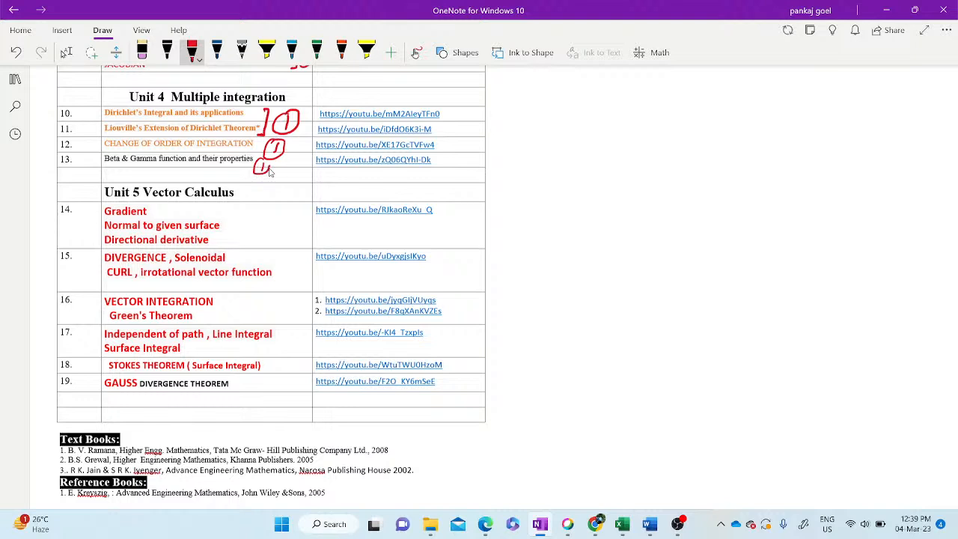
{"action": "left_click_drag", "start_coordinate": [464, 112], "coordinate": [461, 138]}
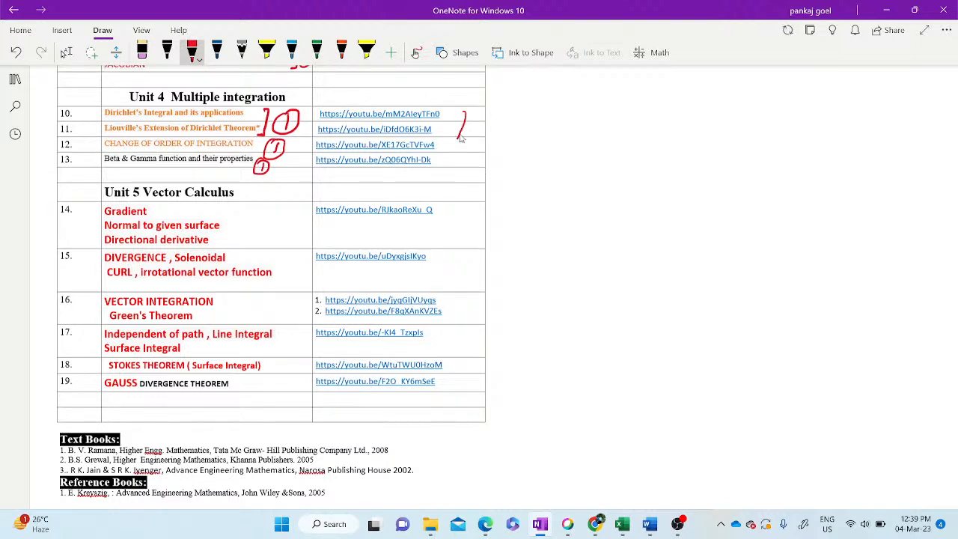
{"action": "left_click_drag", "start_coordinate": [464, 112], "coordinate": [449, 177]}
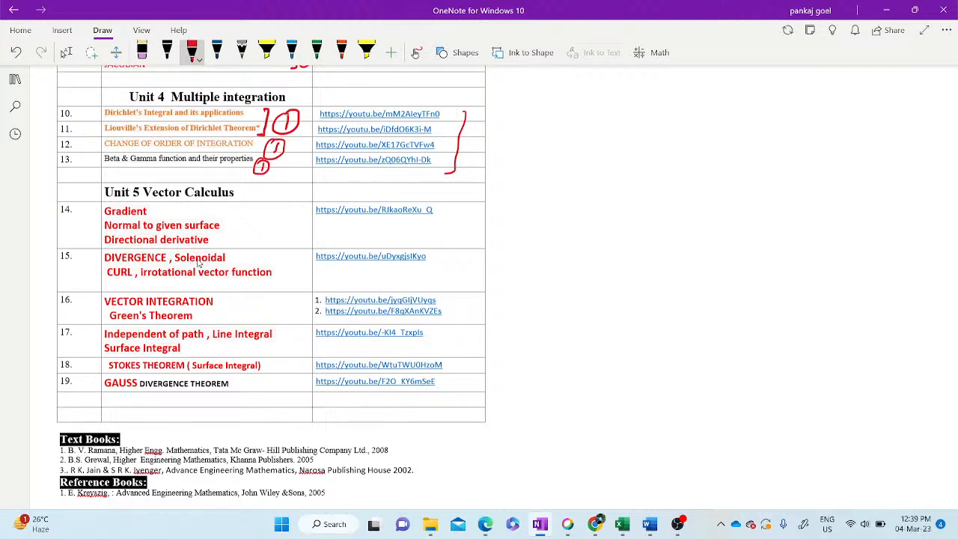
{"action": "mouse_move", "coordinate": [268, 228]}
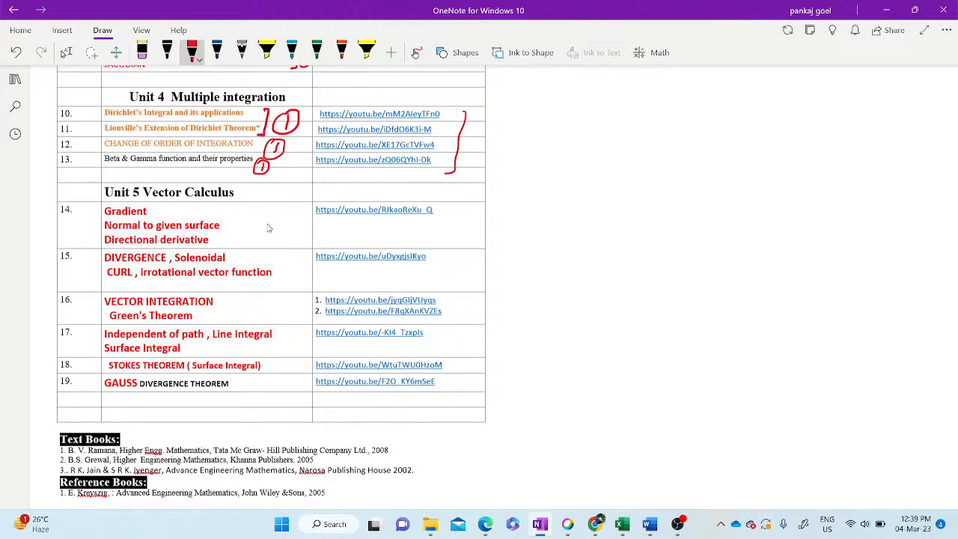
Bracket Gradient–DIVERGENCE and STOKES–GAUSS with mark counts and mark VECTOR INTEGRATION in Unit 5.
{"action": "left_click_drag", "start_coordinate": [268, 226], "coordinate": [287, 224]}
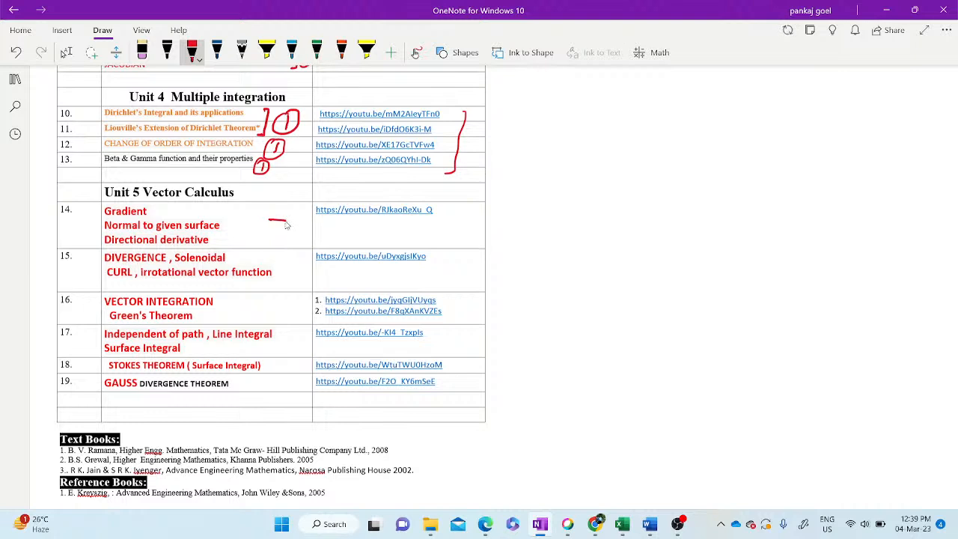
{"action": "left_click_drag", "start_coordinate": [282, 222], "coordinate": [296, 277]}
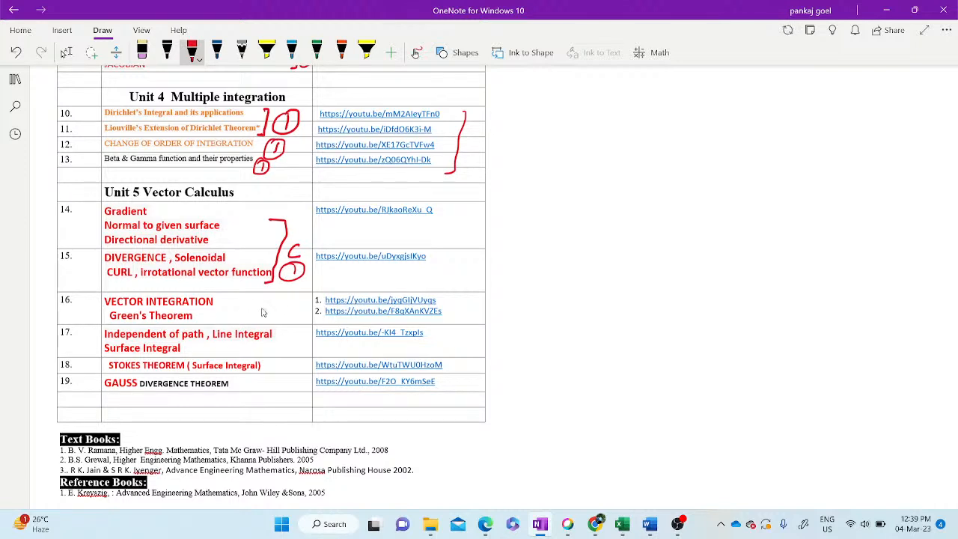
{"action": "left_click_drag", "start_coordinate": [258, 307], "coordinate": [292, 307]}
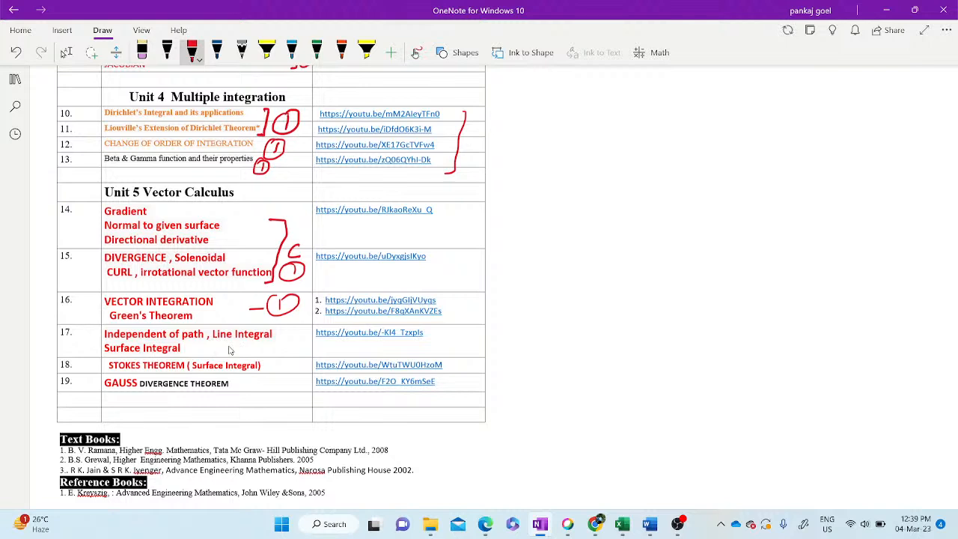
{"action": "mouse_move", "coordinate": [277, 376]}
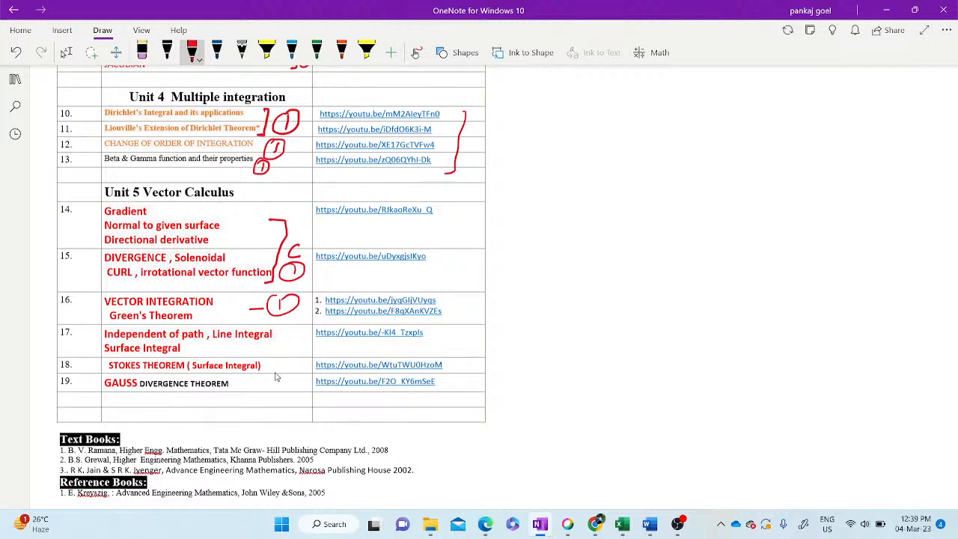
{"action": "mouse_move", "coordinate": [272, 365]}
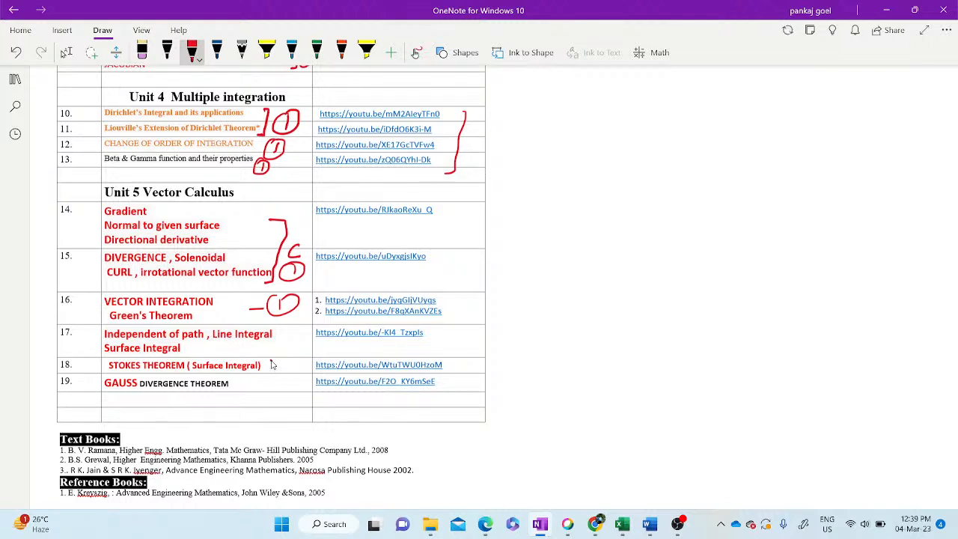
{"action": "left_click_drag", "start_coordinate": [282, 365], "coordinate": [300, 388]}
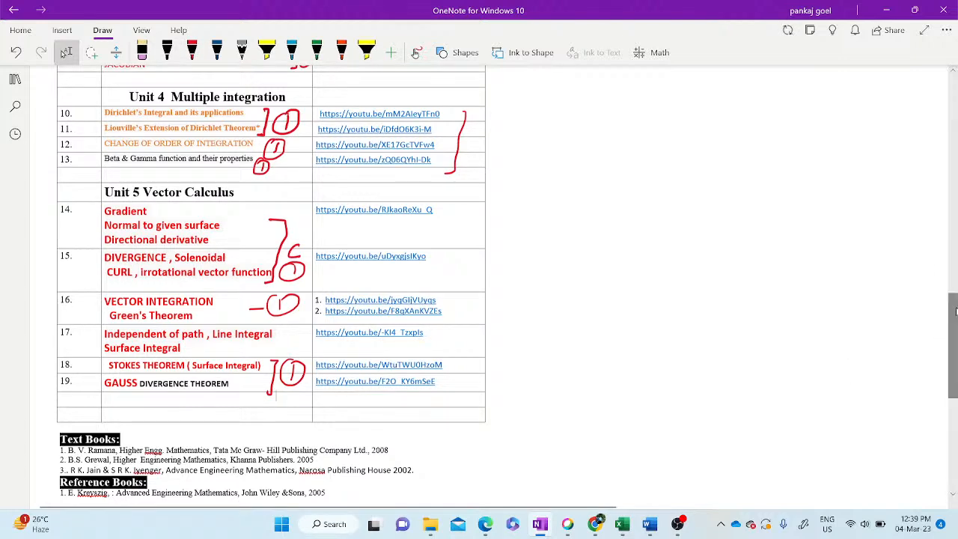
{"action": "scroll", "scroll_direction": "up", "scroll_amount": 3}
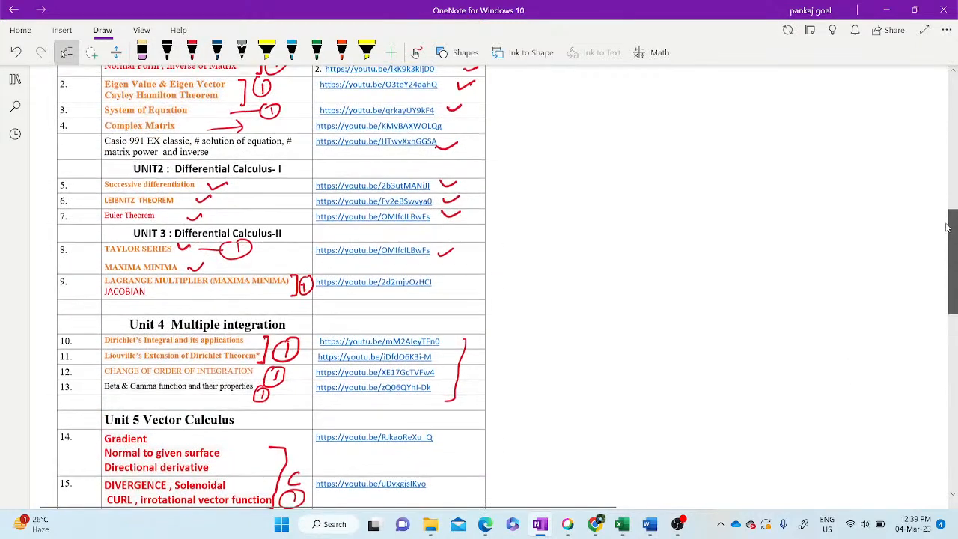
{"action": "scroll", "scroll_direction": "up", "scroll_amount": 3}
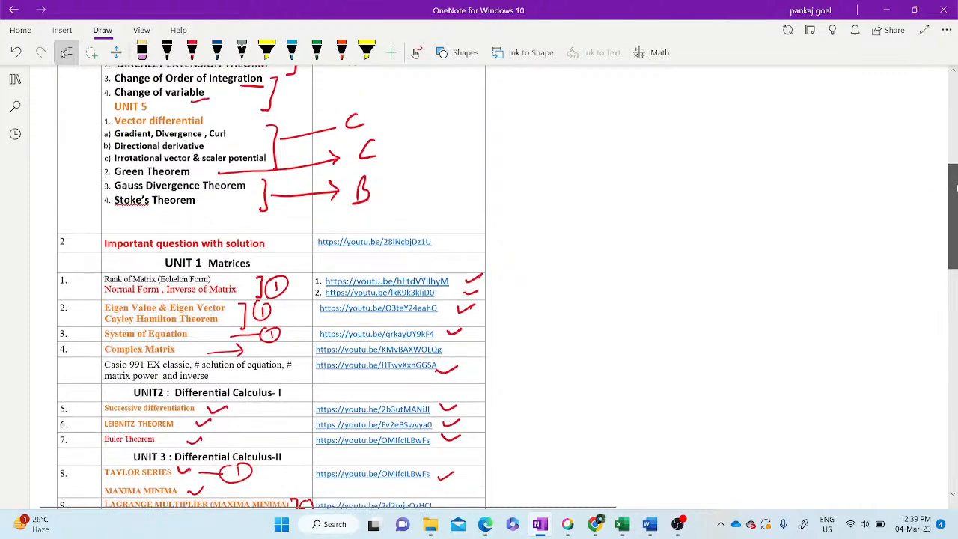